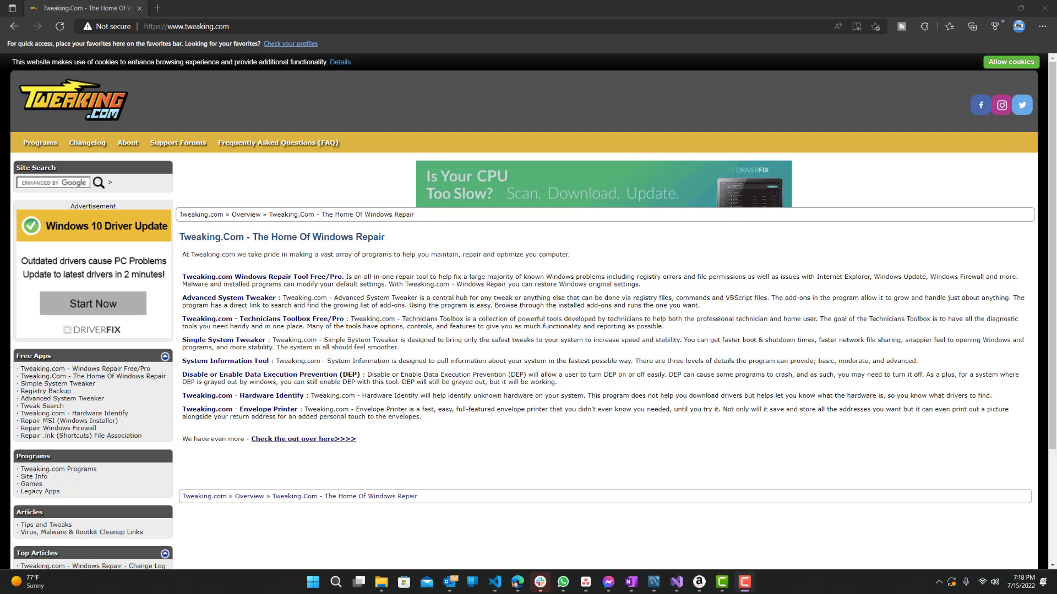
mouse_move(367, 301)
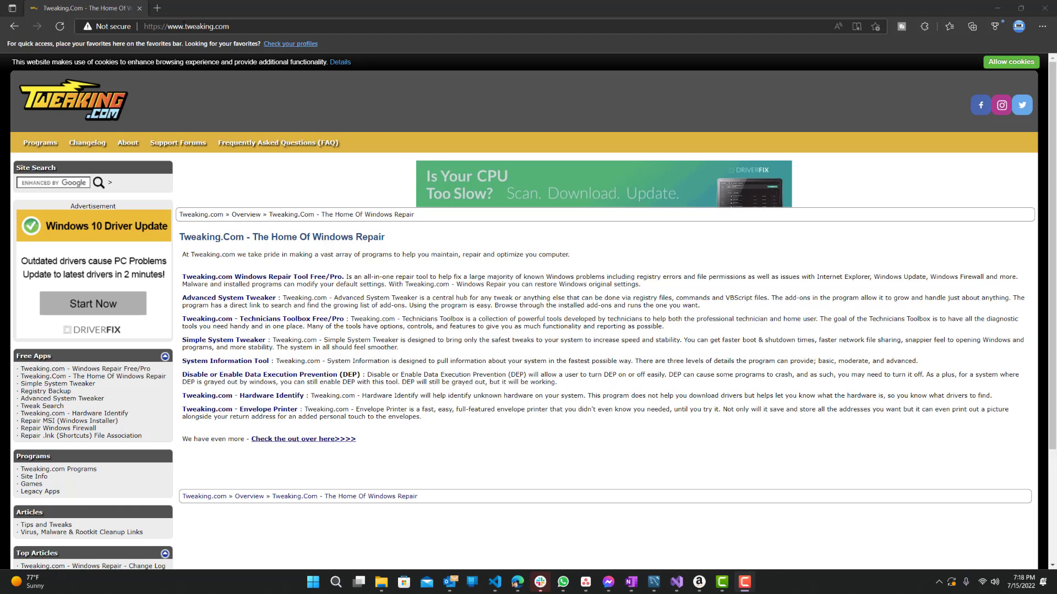
mouse_move(308, 79)
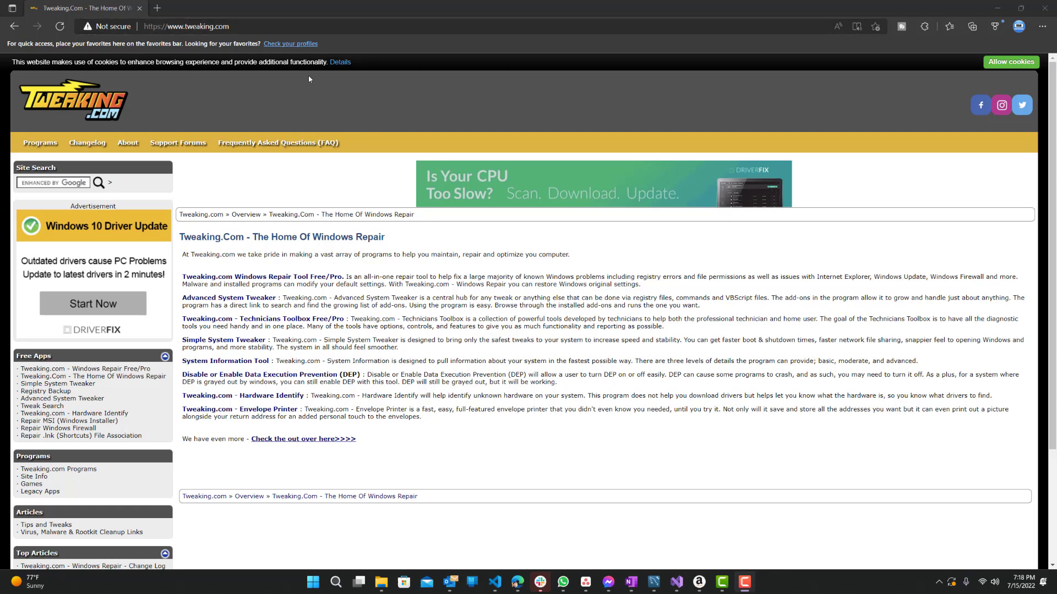
mouse_move(331, 292)
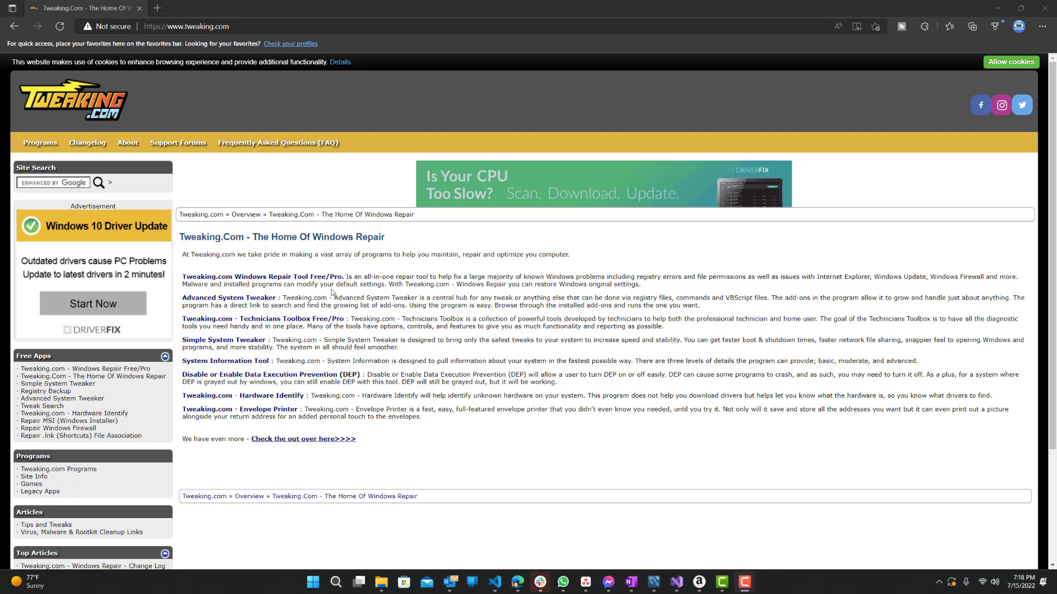
mouse_move(131, 177)
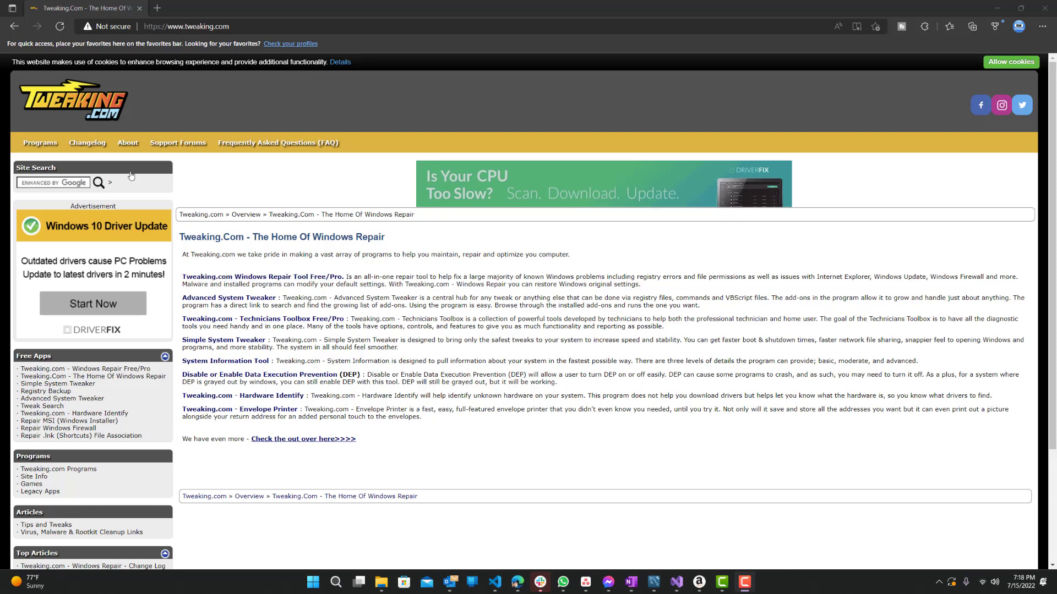
mouse_move(230, 280)
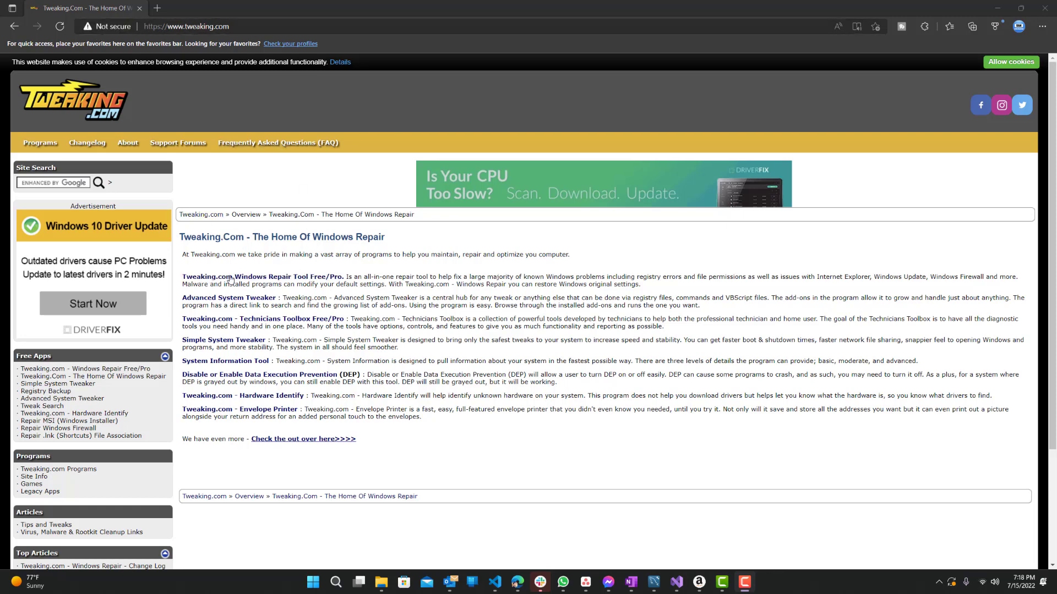
mouse_move(263, 319)
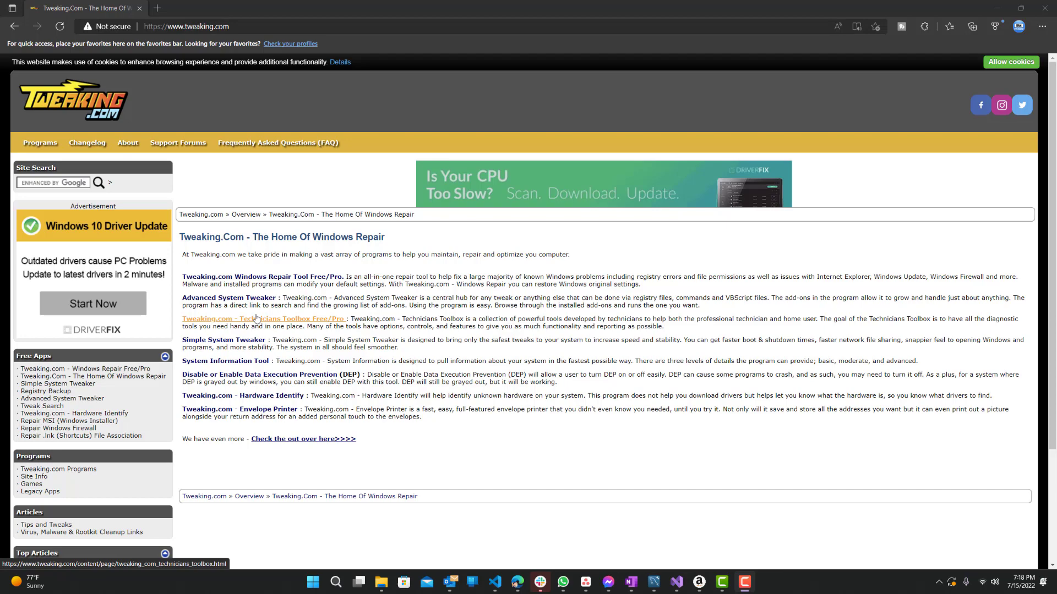
mouse_move(263, 278)
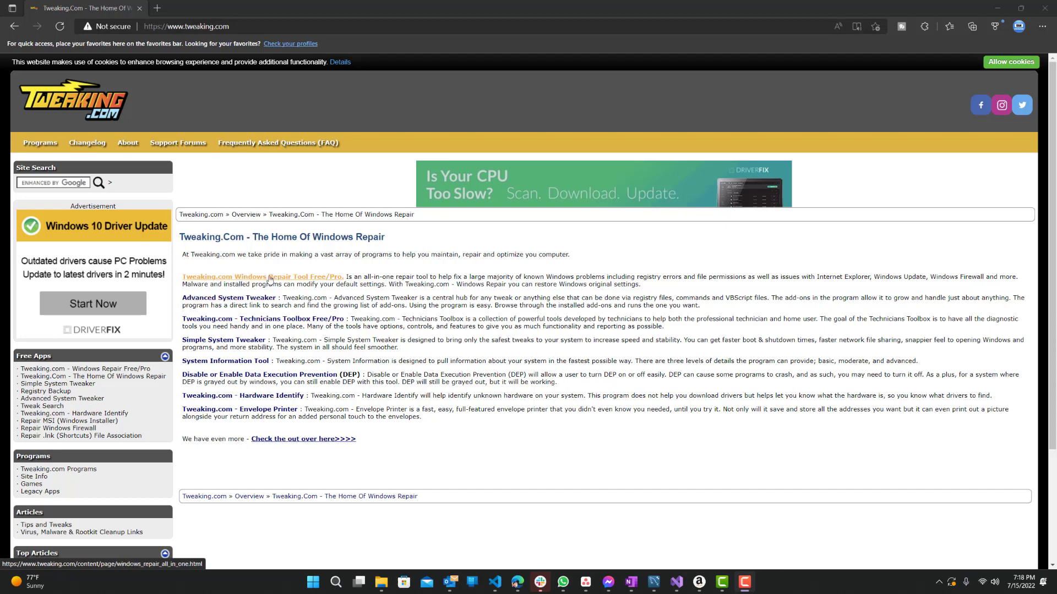
mouse_move(328, 279)
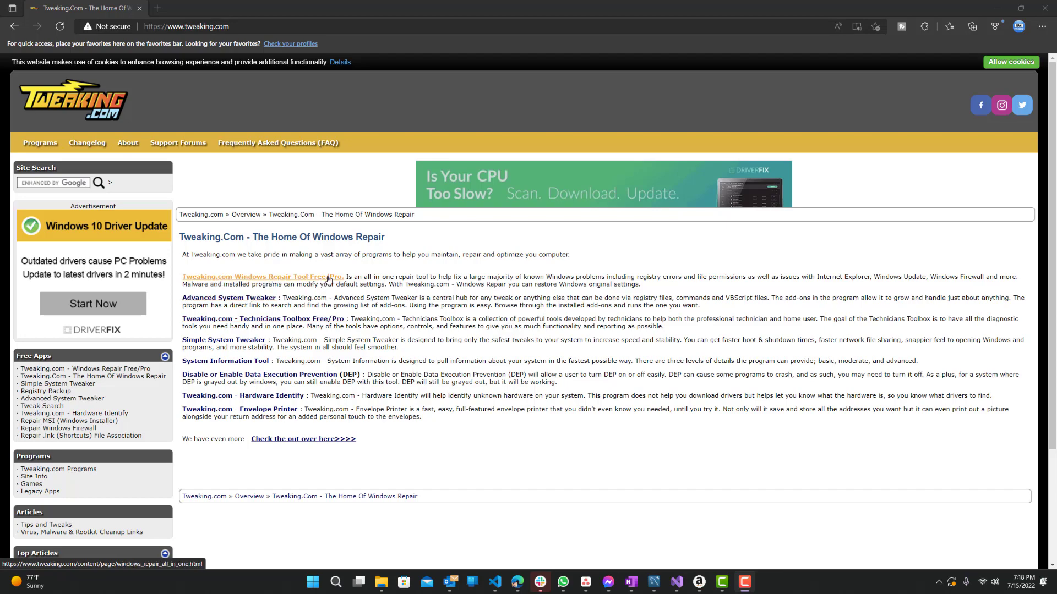
Reach the Windows Repair Free/Pro page's v4.13.0 download options and open the downloaded folder.
left_click(262, 278)
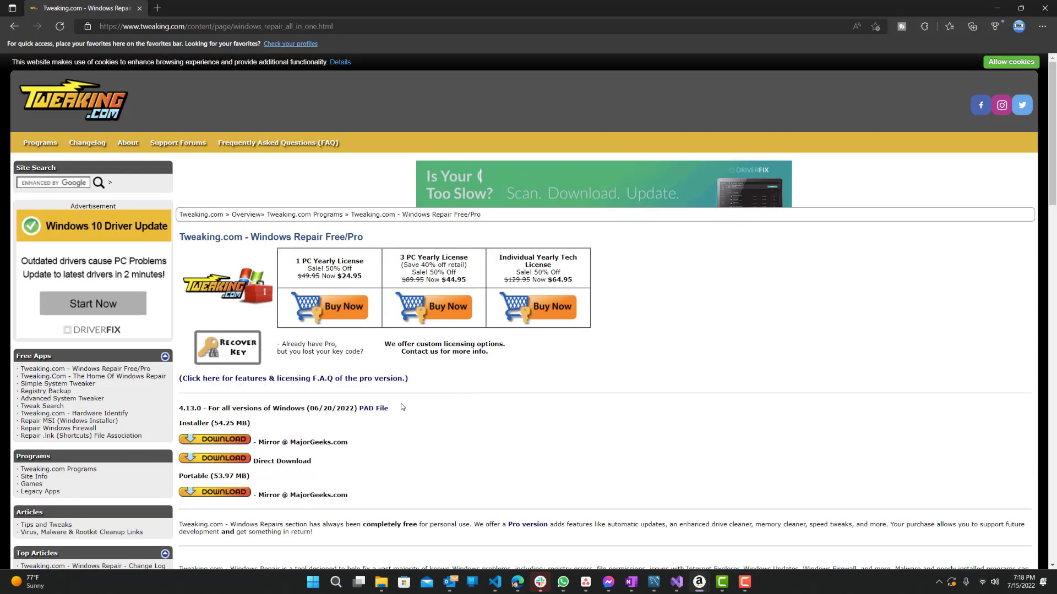
scroll("down", 3)
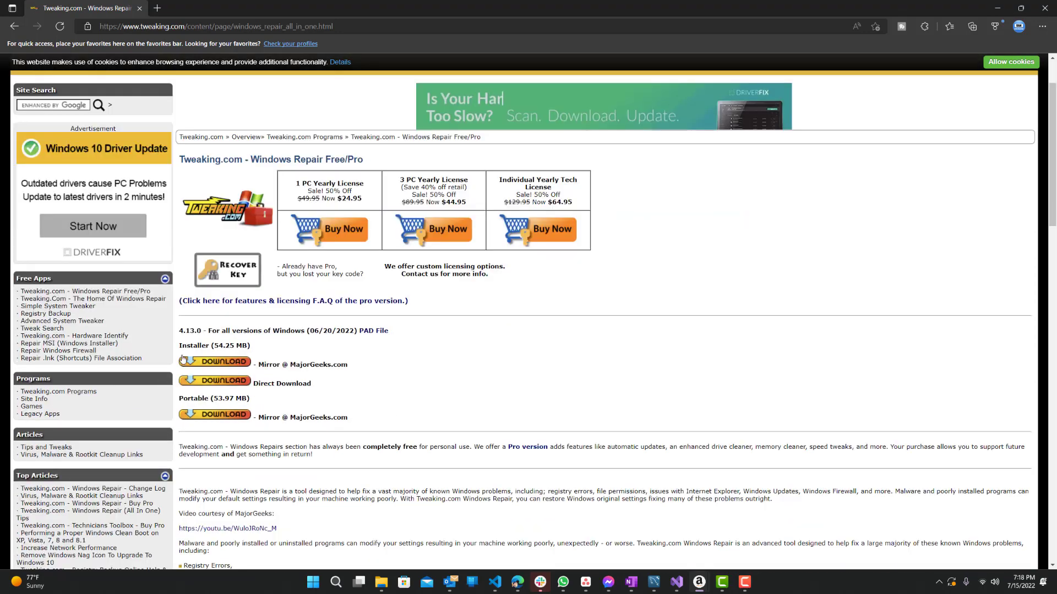
double_click(223, 398)
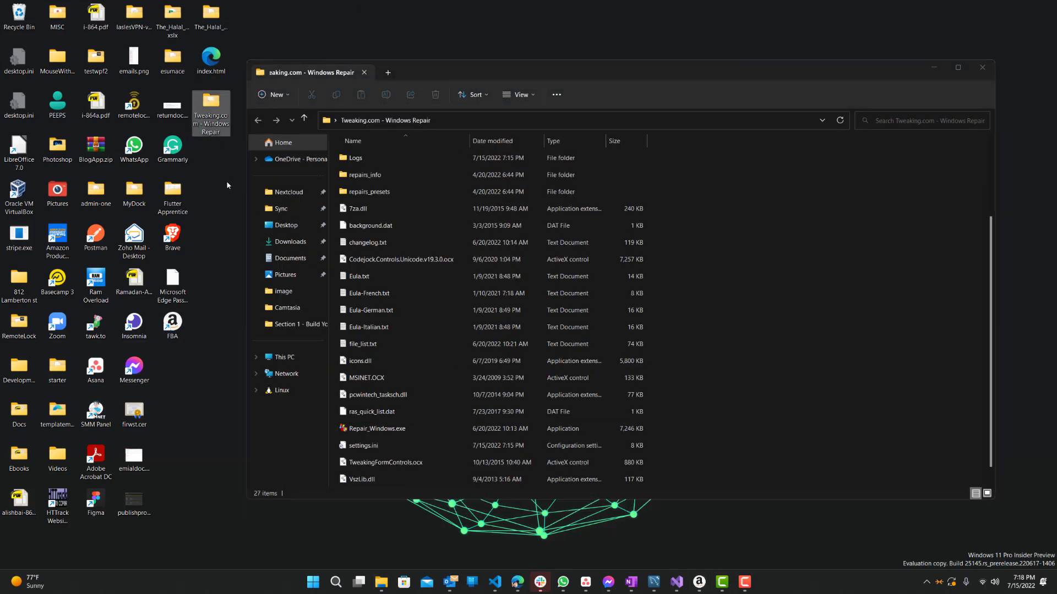
mouse_move(211, 111)
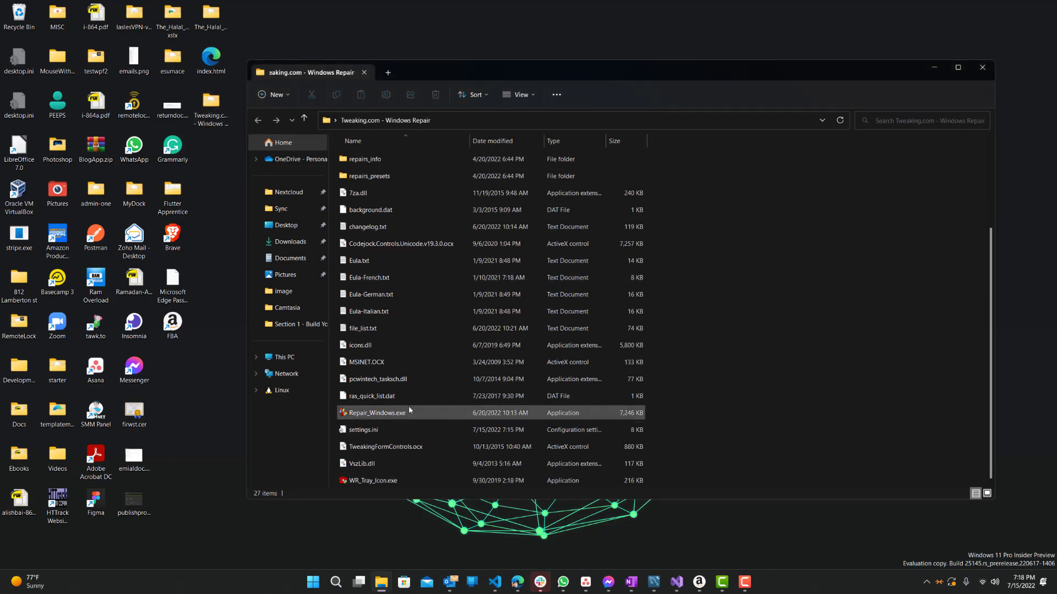
mouse_move(389, 416)
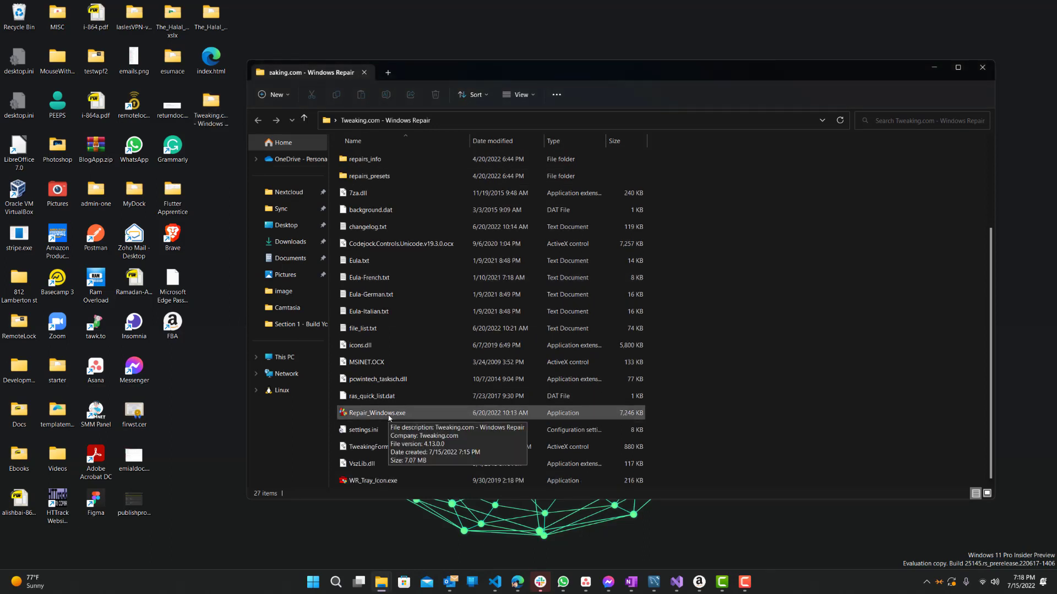
Select Repair_Windows.exe in the Tweaking.com - Windows Repair folder.
left_click(376, 413)
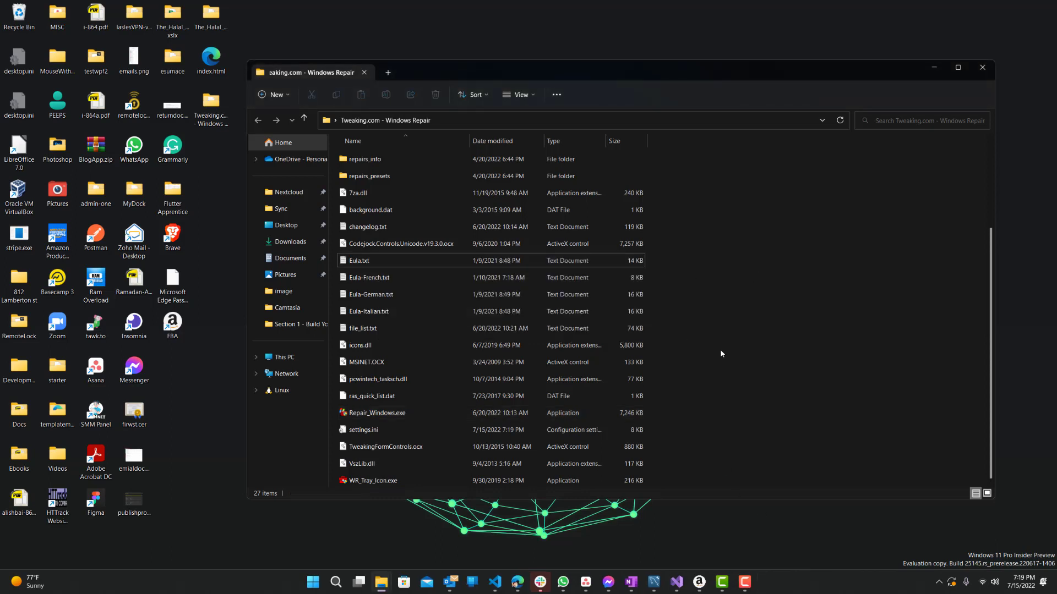
Launch Repair_Windows.exe so Windows Repair 2021 v4.13.0 shows Getting Started.
double_click(376, 412)
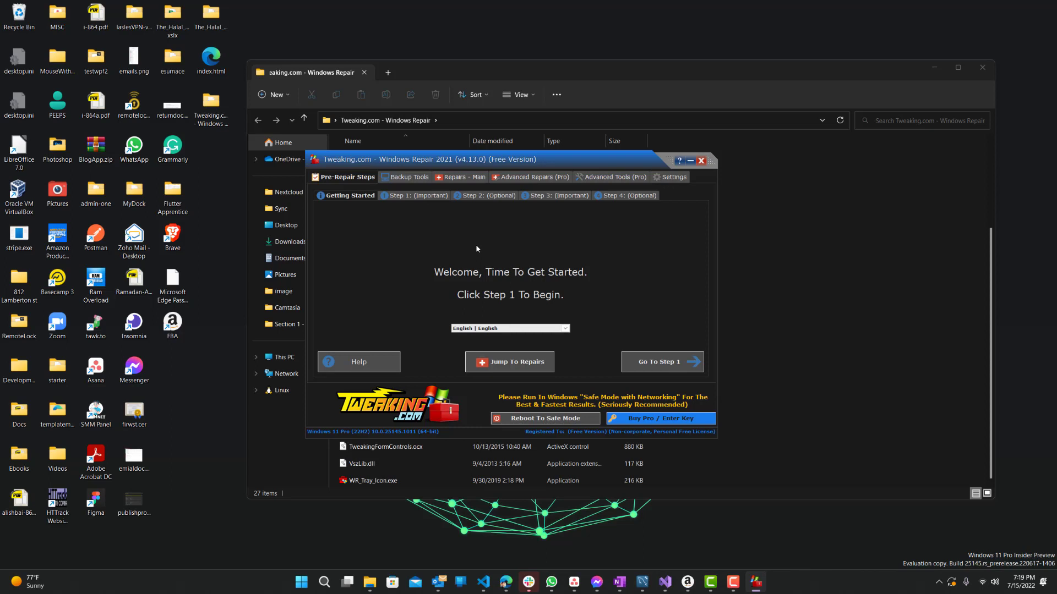
mouse_move(686, 355)
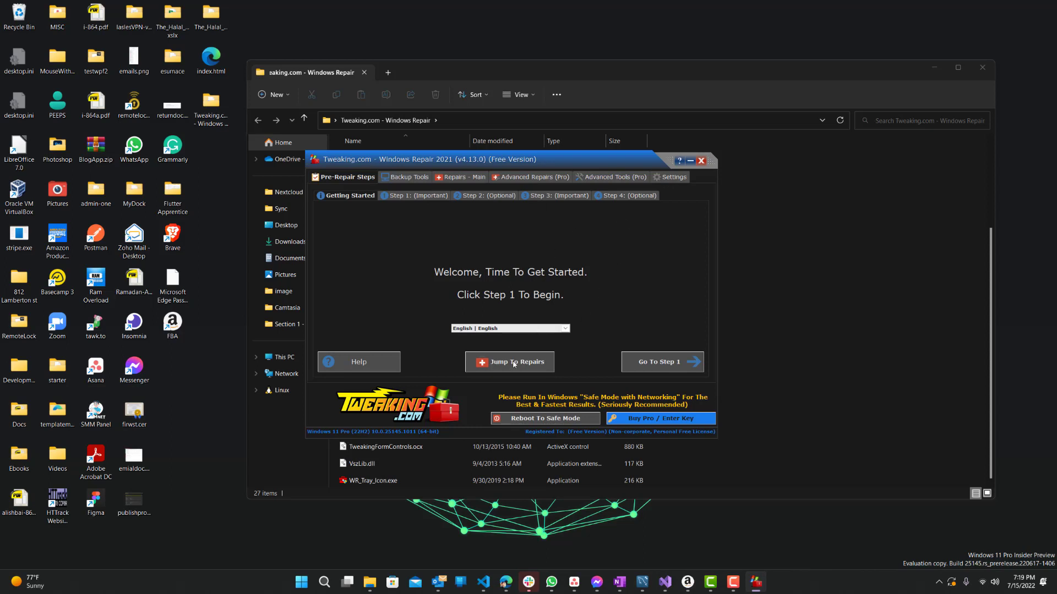
Jump to the Repairs - Main page listing the repair presets.
left_click(509, 363)
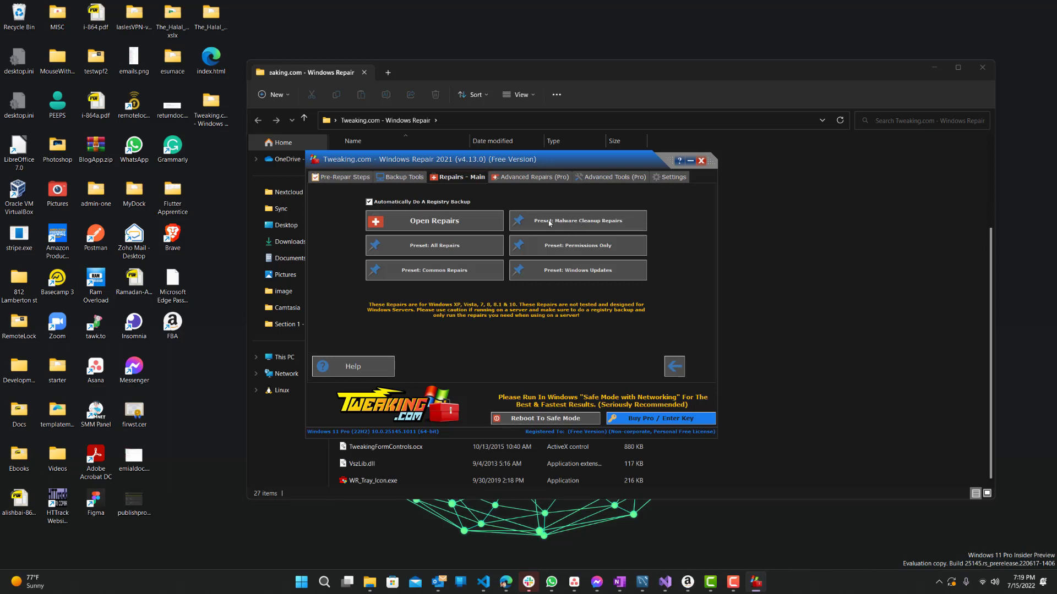
mouse_move(552, 263)
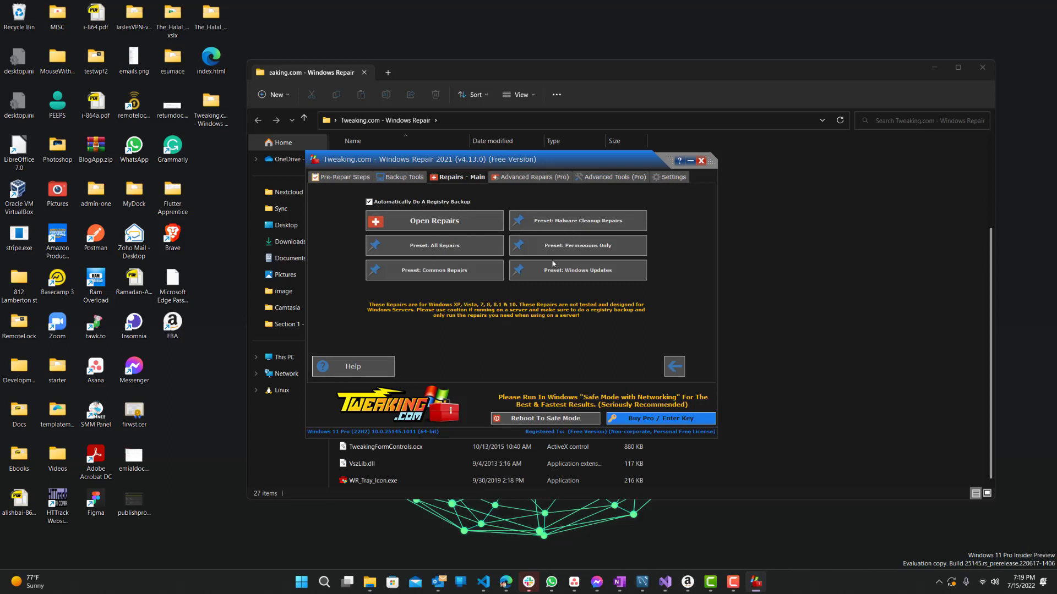
mouse_move(569, 173)
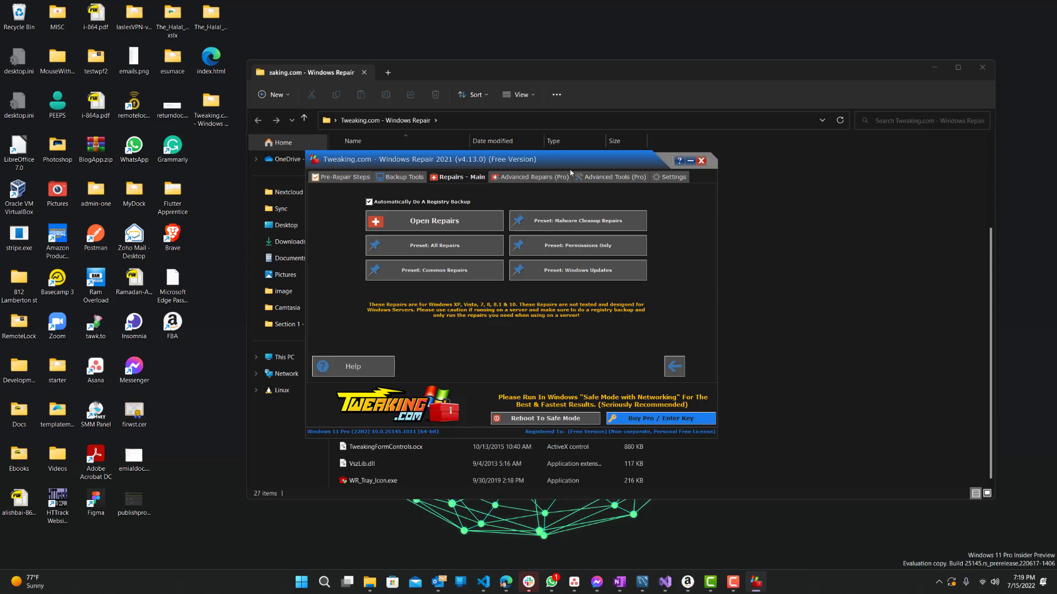
mouse_move(584, 284)
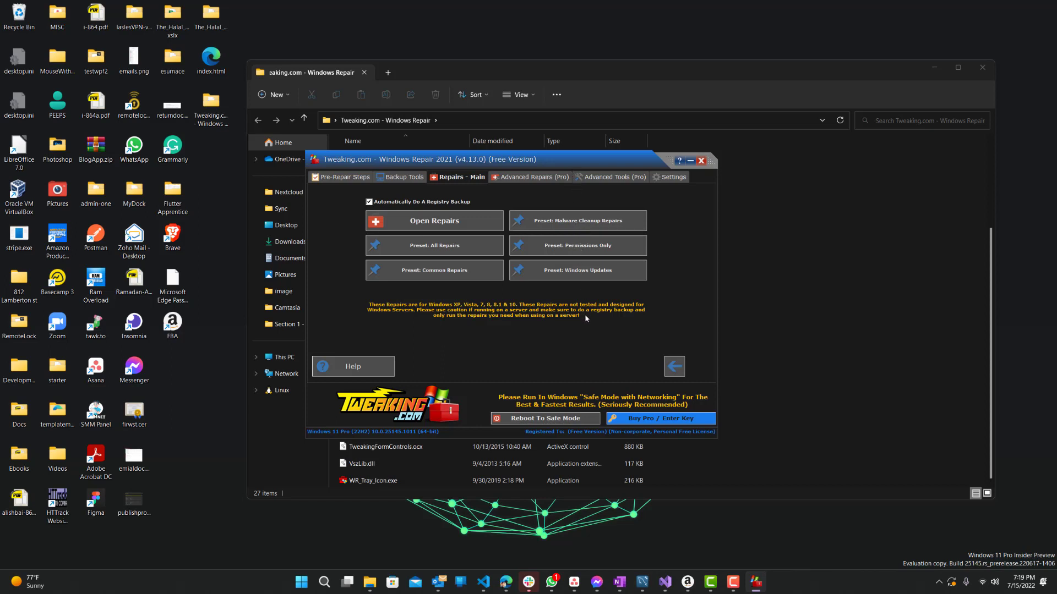
Load the Permissions Only preset, checking three permission repairs; a Safe Mode warning appears.
left_click(701, 160)
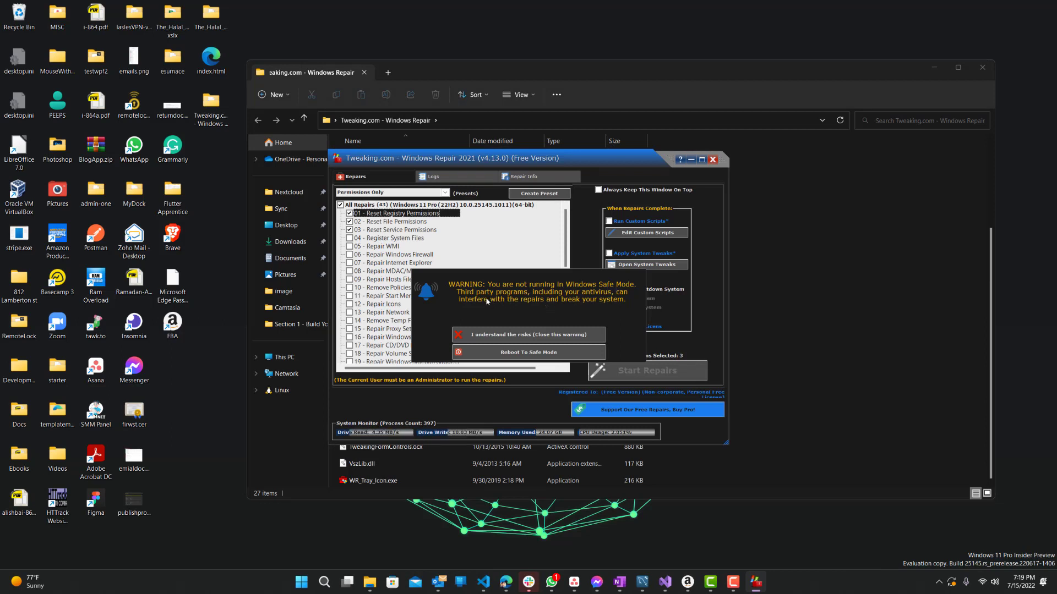
mouse_move(494, 317)
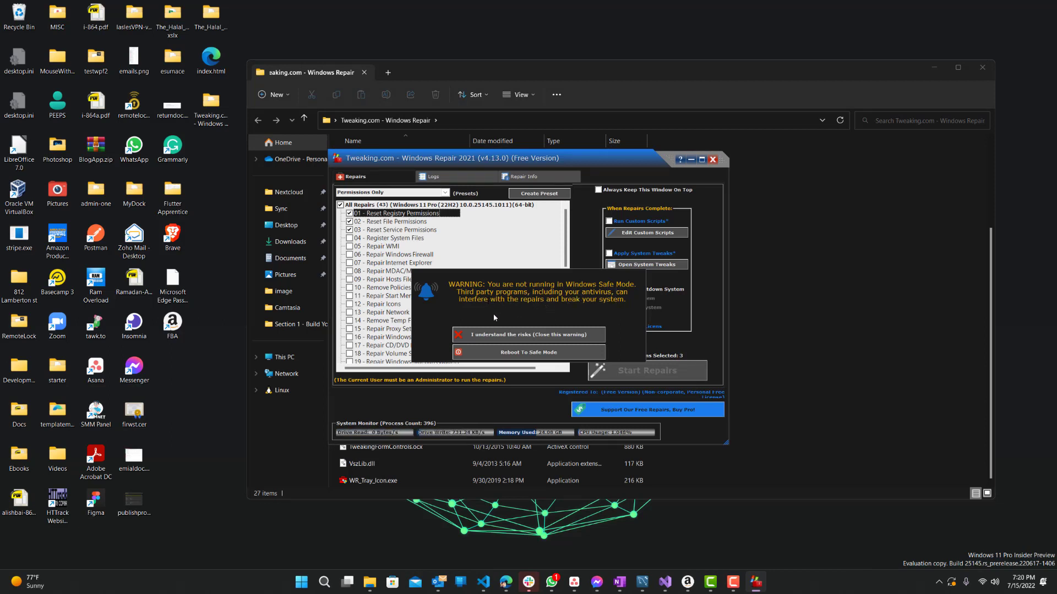
mouse_move(605, 305)
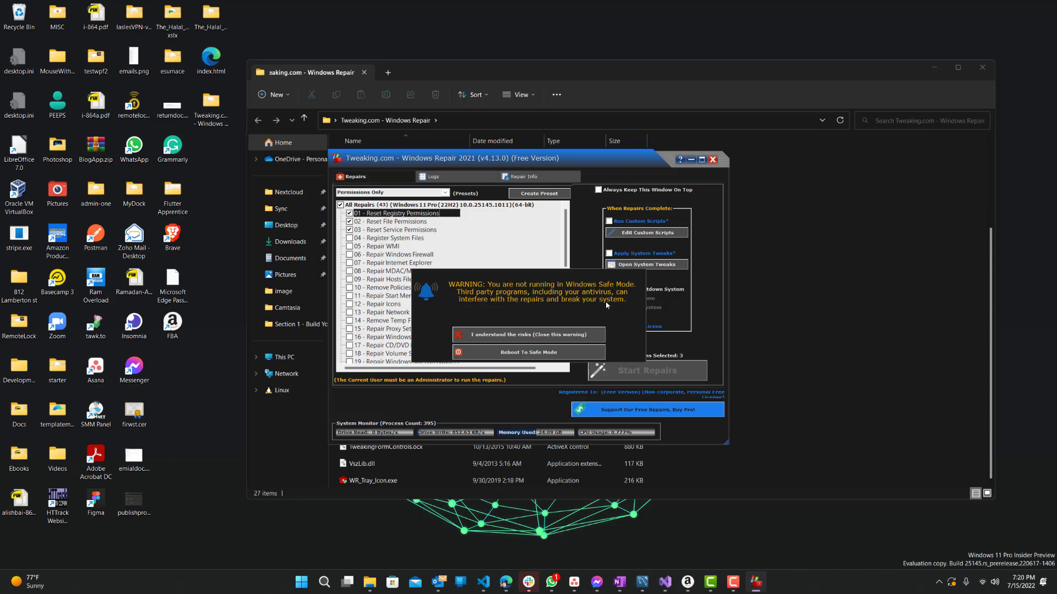
mouse_move(599, 307)
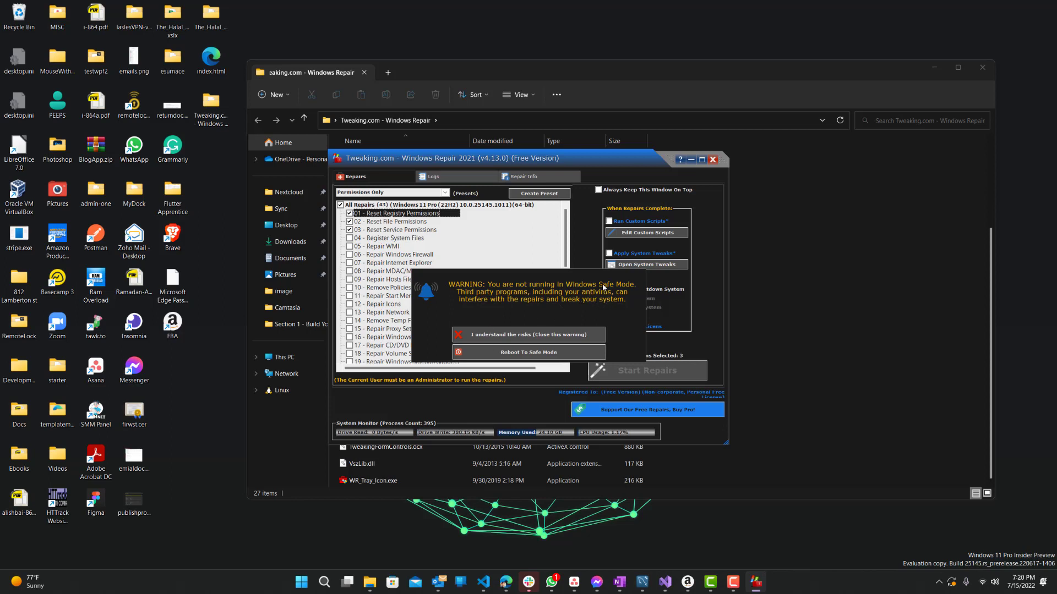
mouse_move(574, 293)
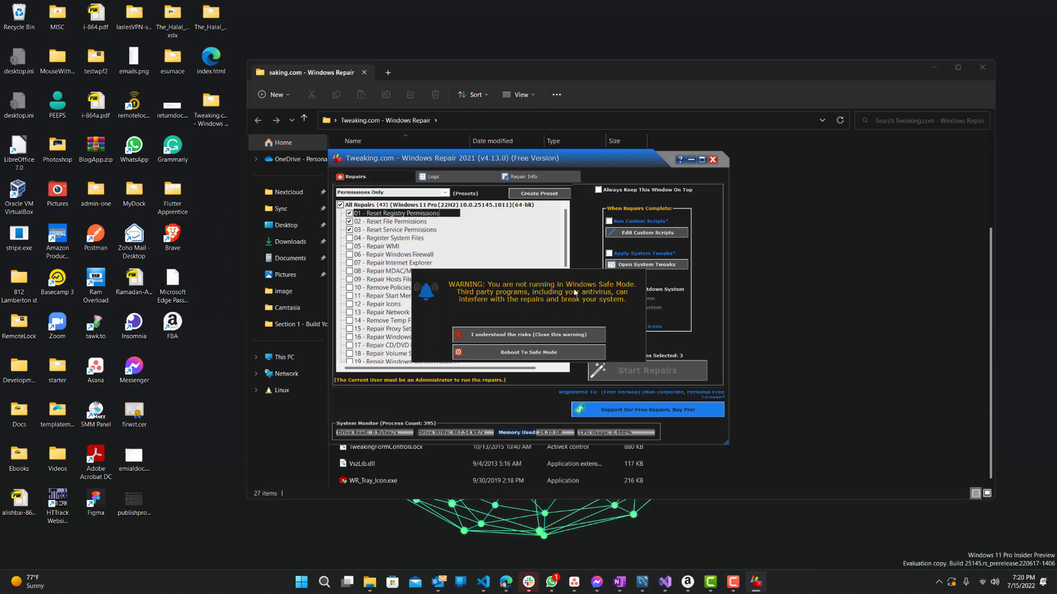
mouse_move(514, 299)
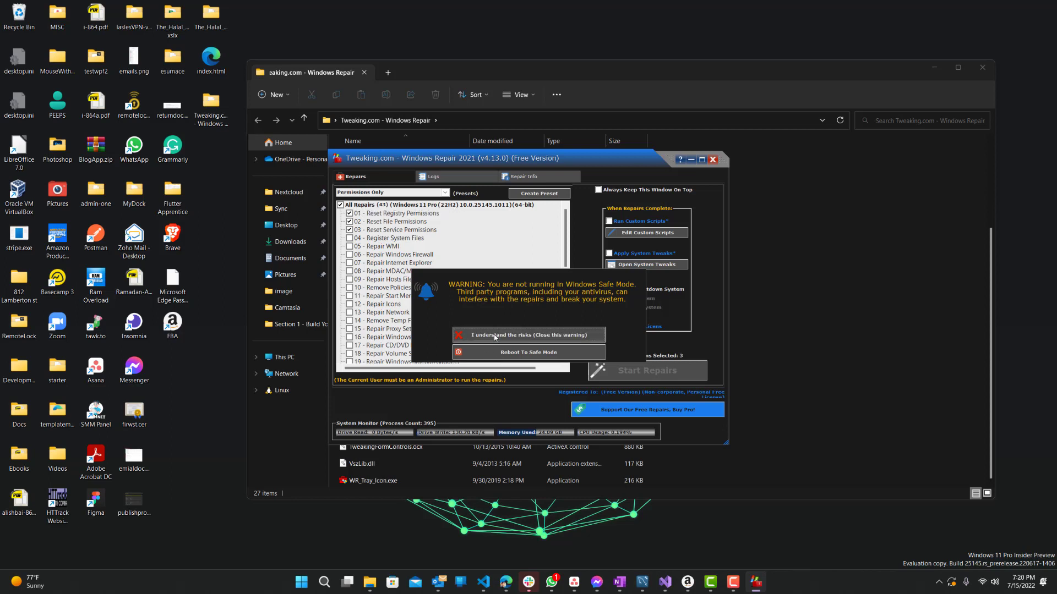
left_click(529, 335)
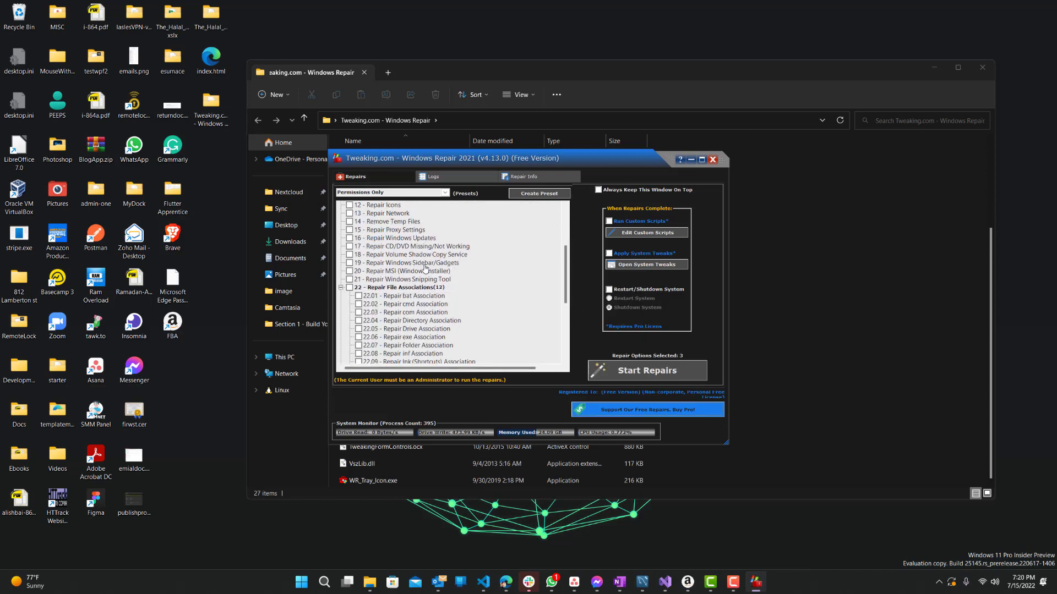
scroll("up", 3)
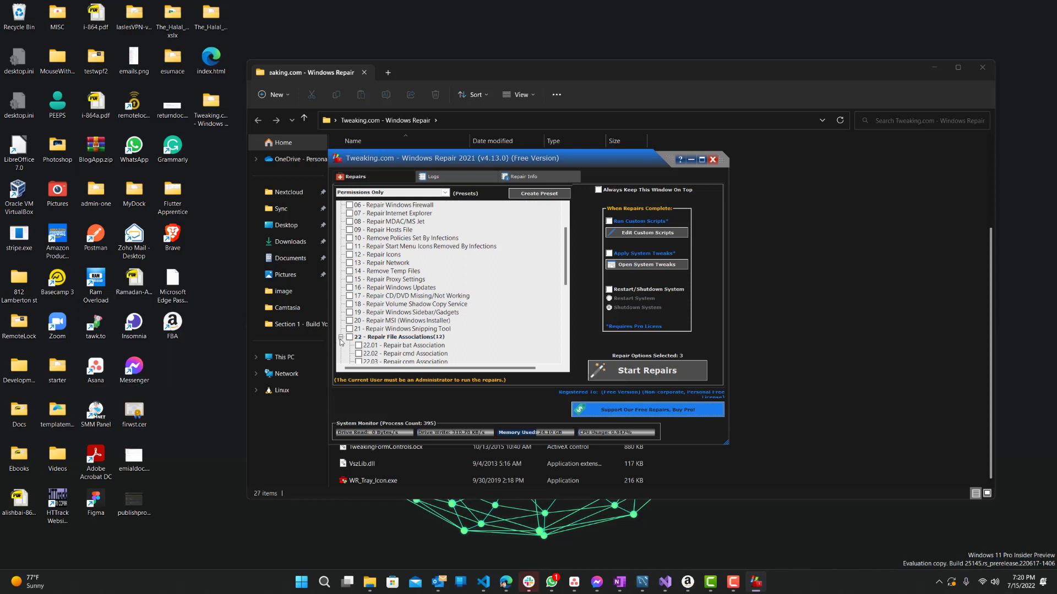
scroll("down", 3)
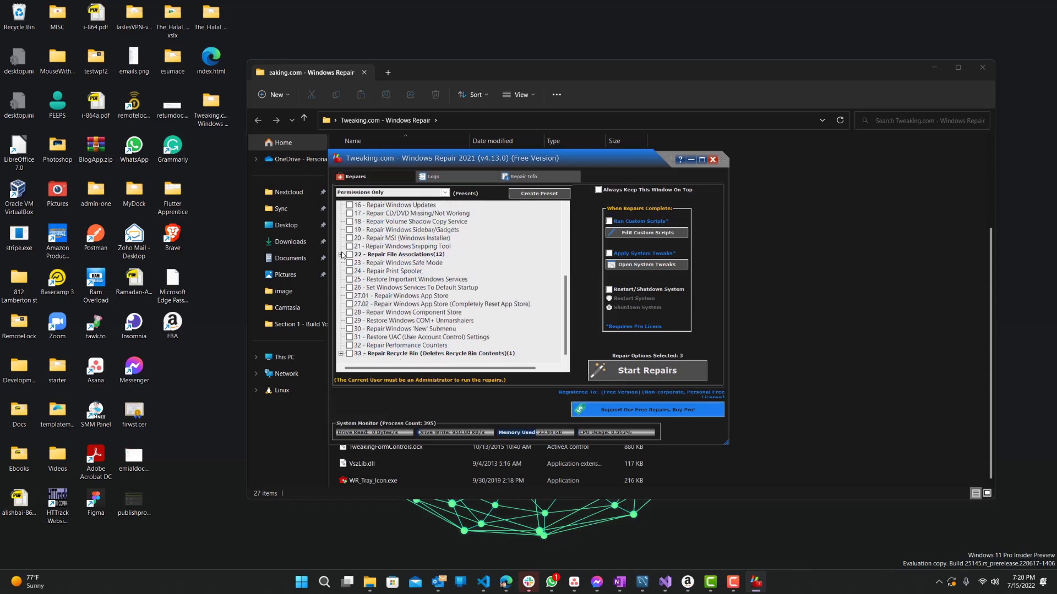
left_click(341, 254)
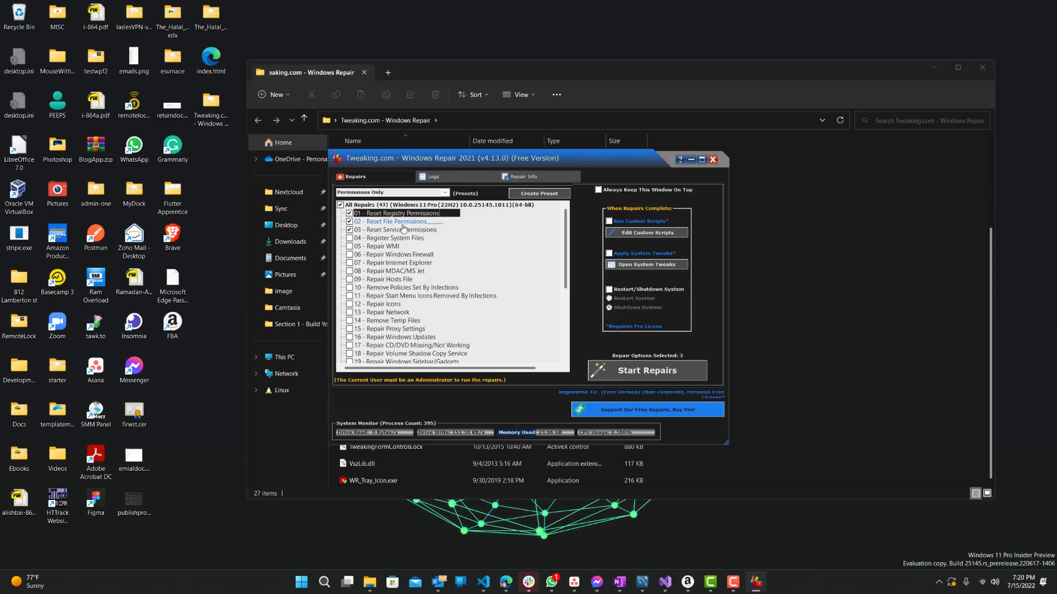
mouse_move(401, 229)
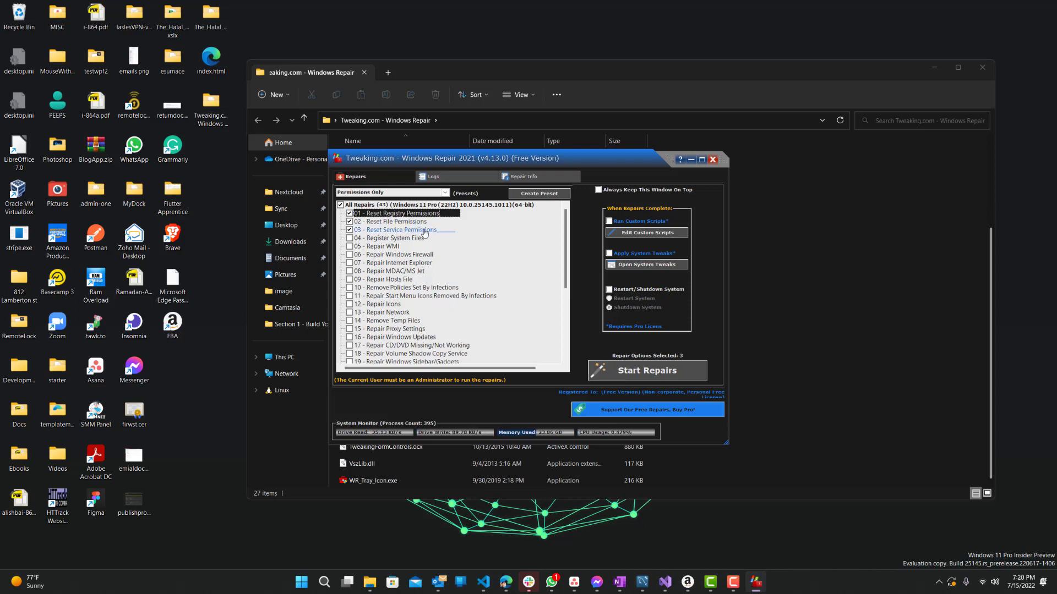
mouse_move(467, 188)
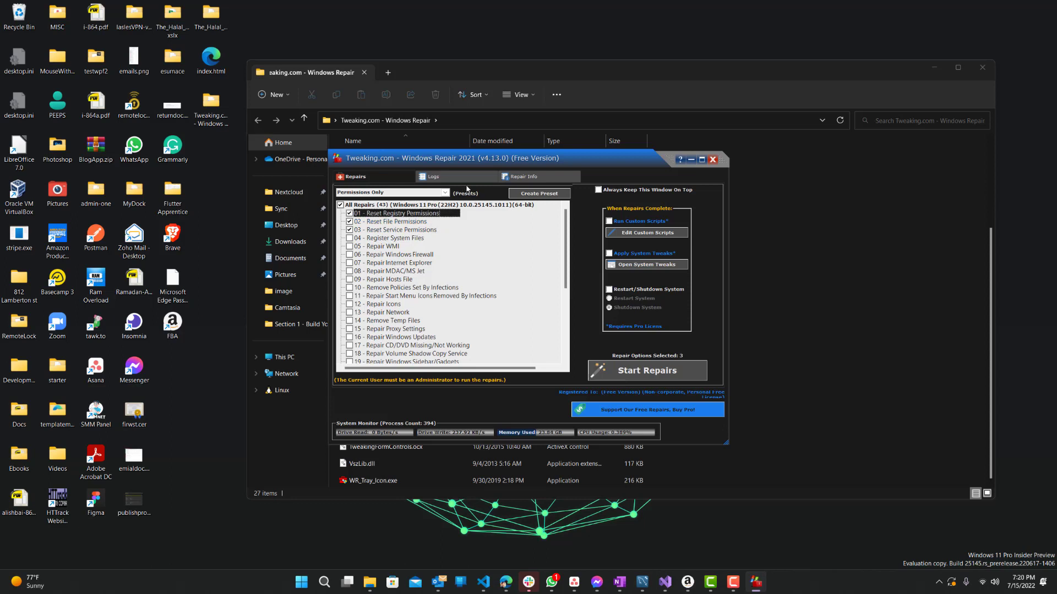
mouse_move(578, 296)
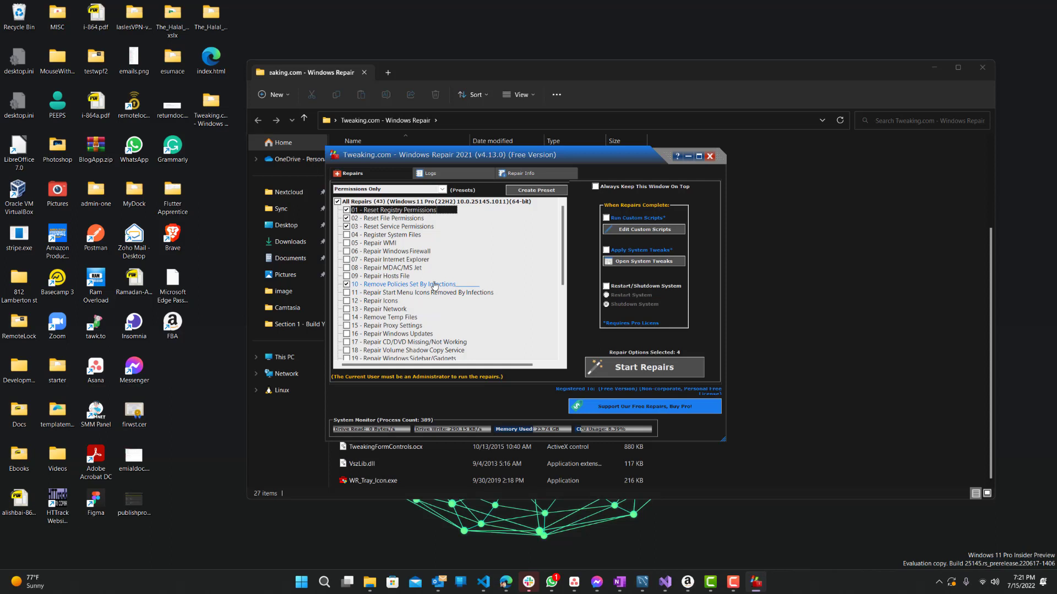
mouse_move(431, 311)
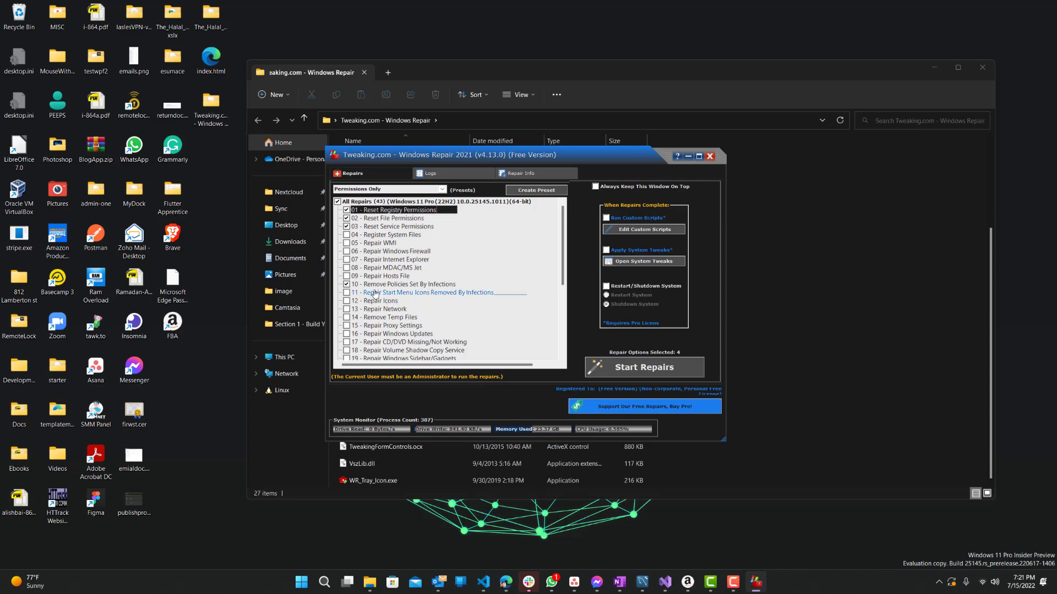
mouse_move(418, 263)
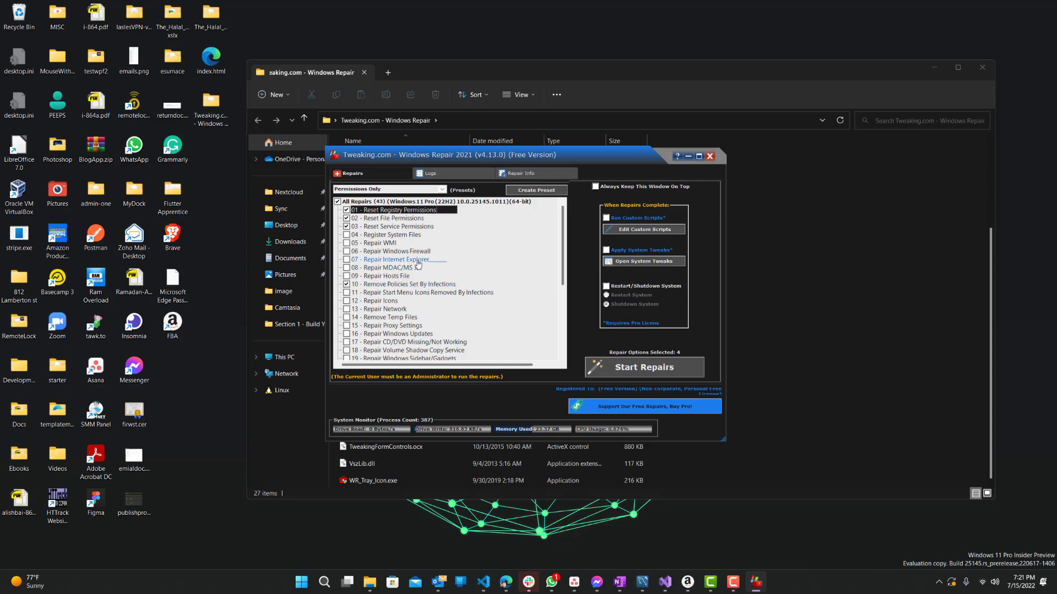
Scroll through the repairs list, leaving the same four repairs selected.
scroll("down", 3)
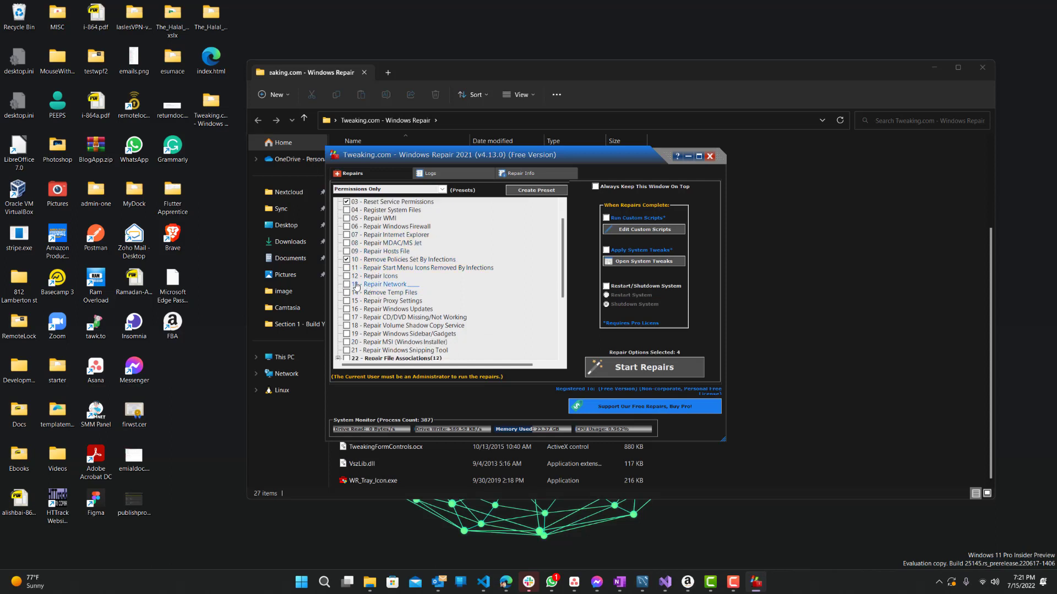
scroll("down", 3)
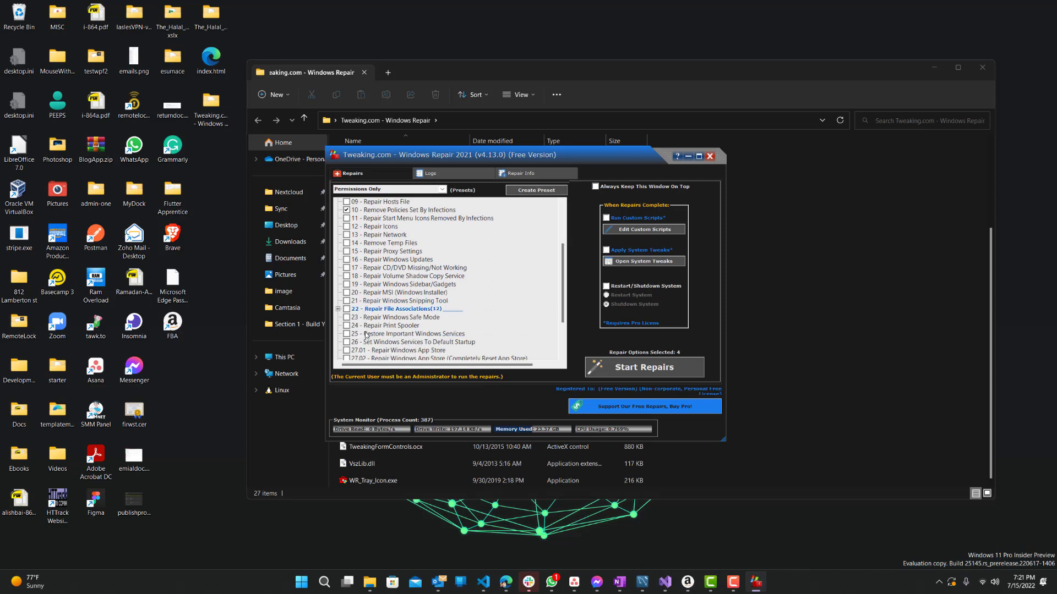
scroll("down", 3)
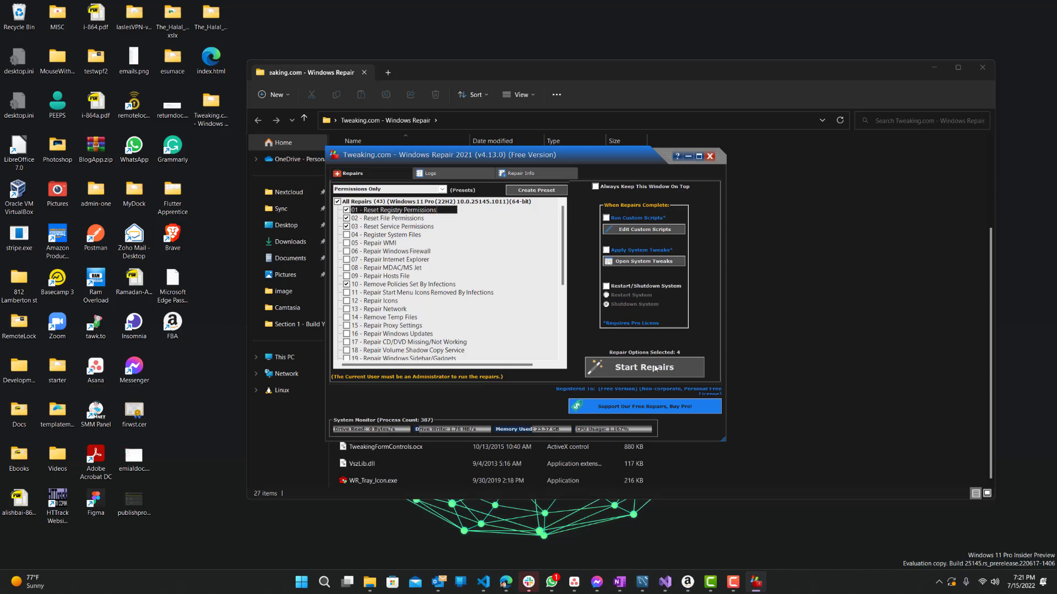
mouse_move(634, 348)
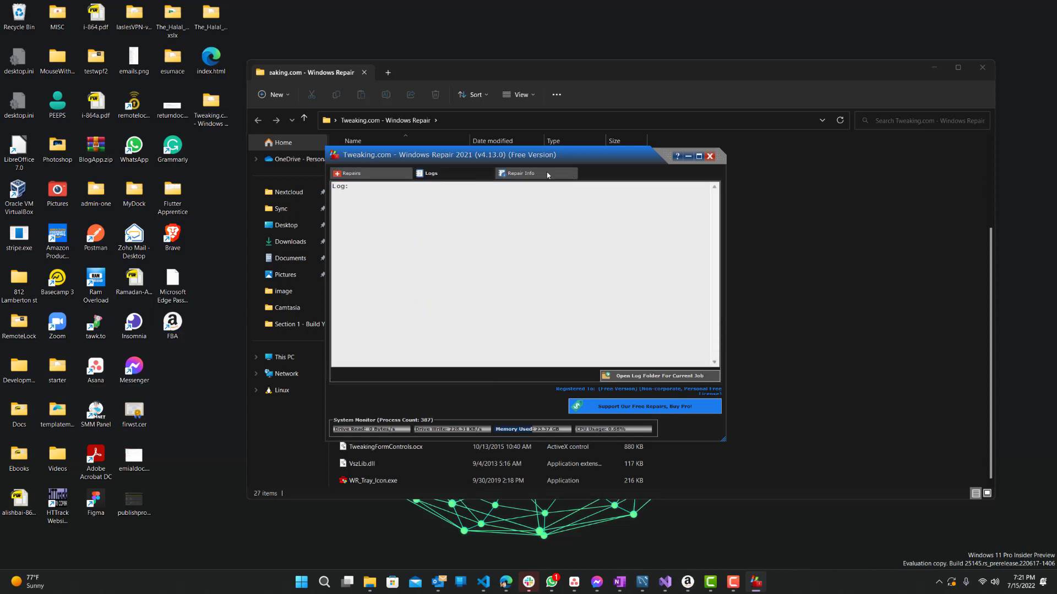
left_click(349, 173)
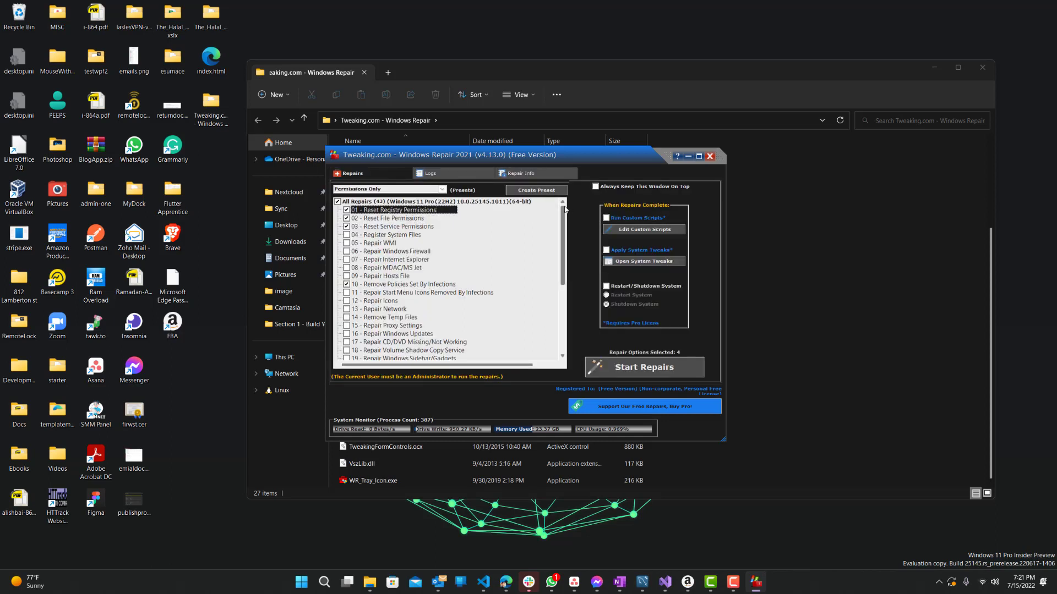
scroll("down", 3)
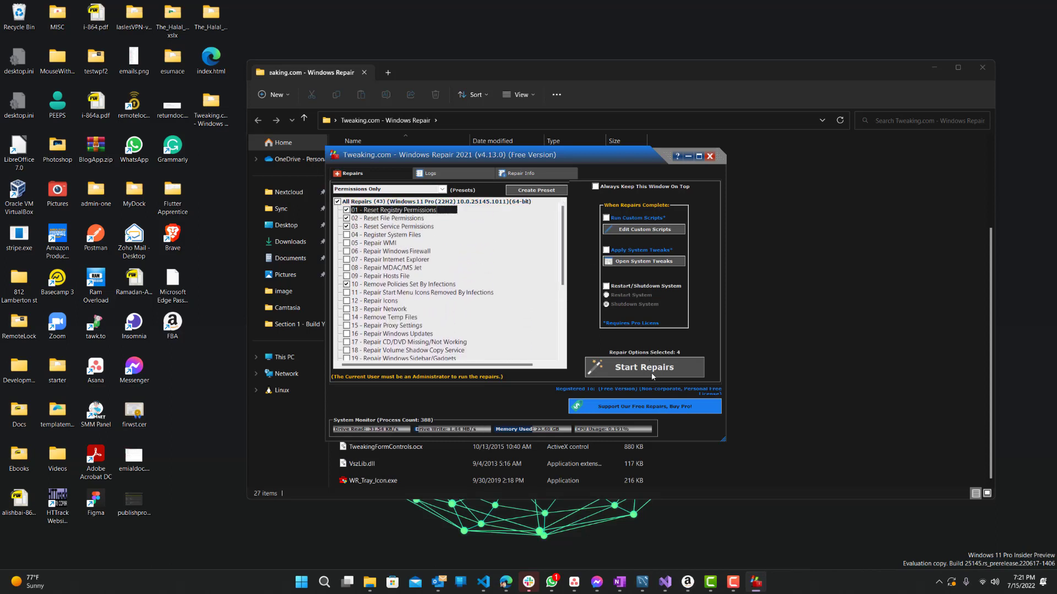
mouse_move(578, 274)
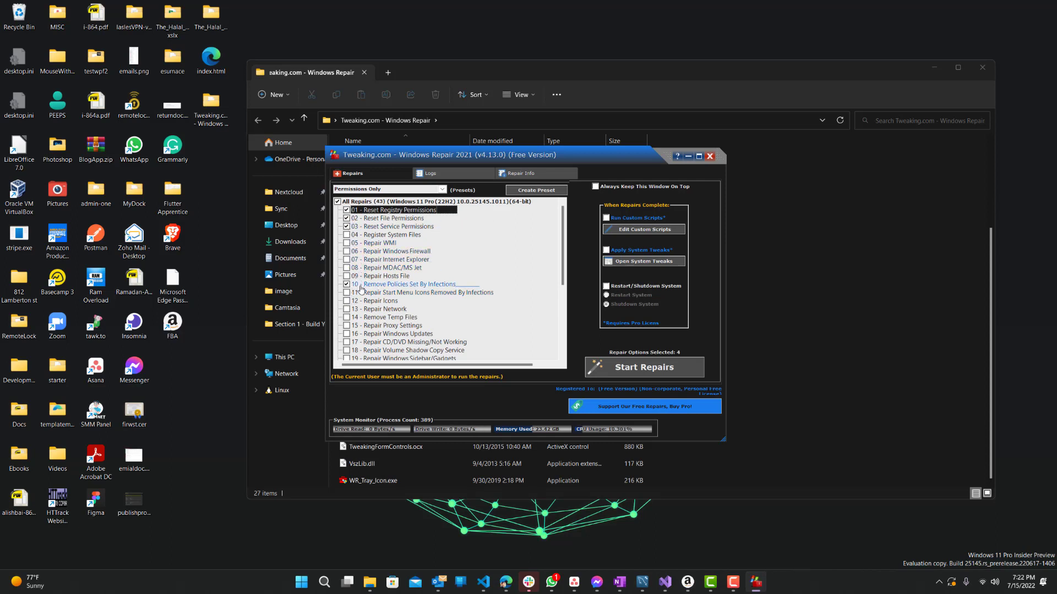
scroll("down", 3)
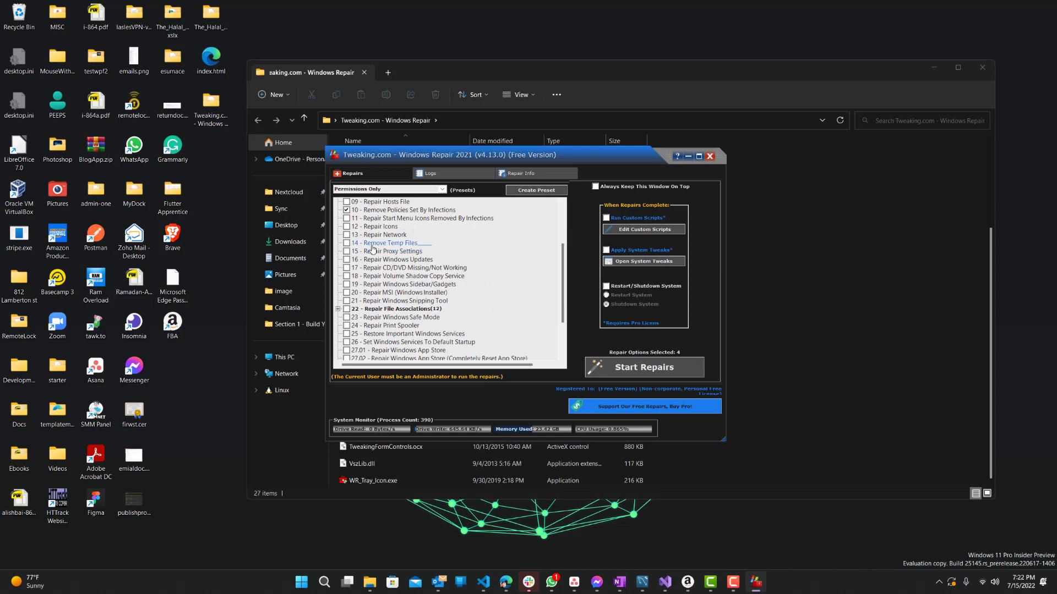
scroll("down", 3)
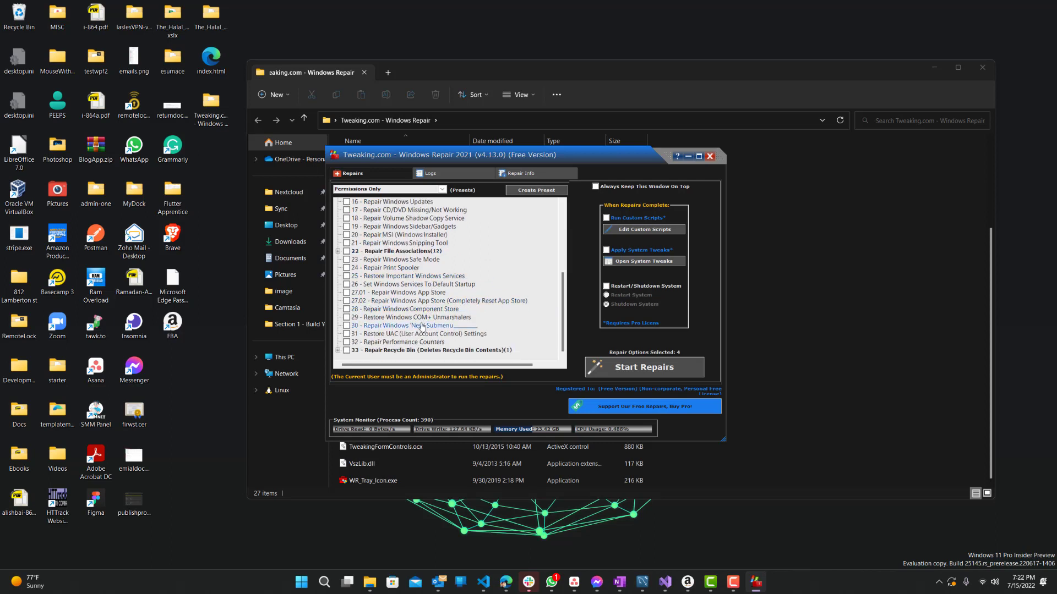
mouse_move(411, 283)
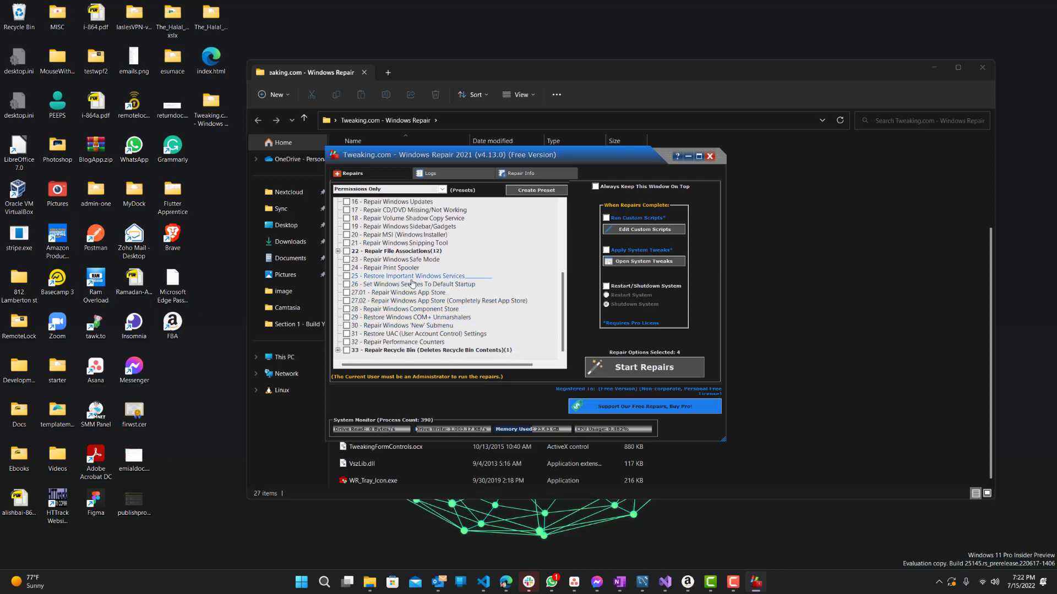
scroll("up", 3)
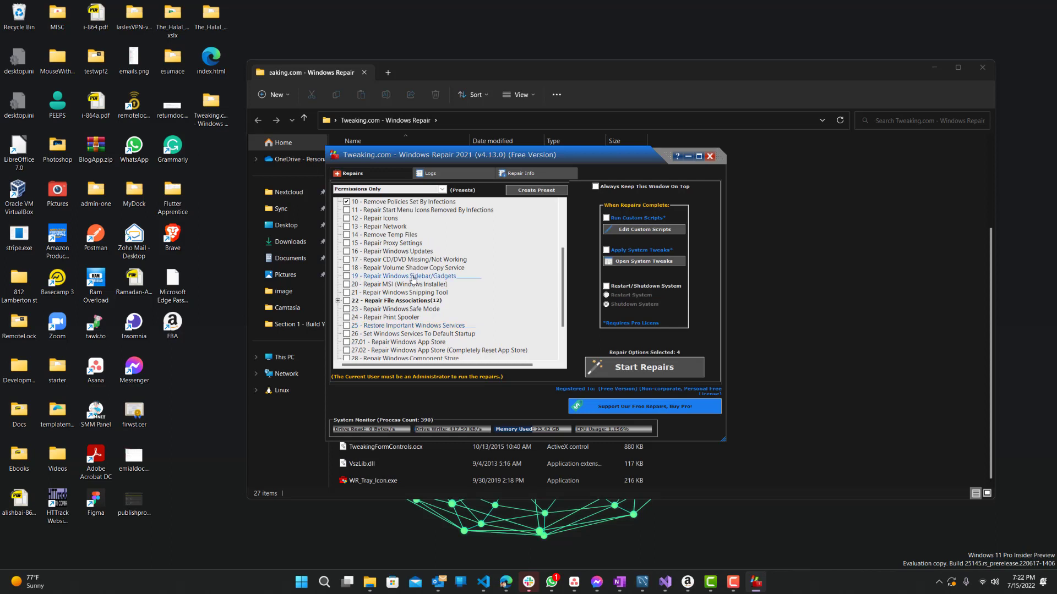
scroll("up", 3)
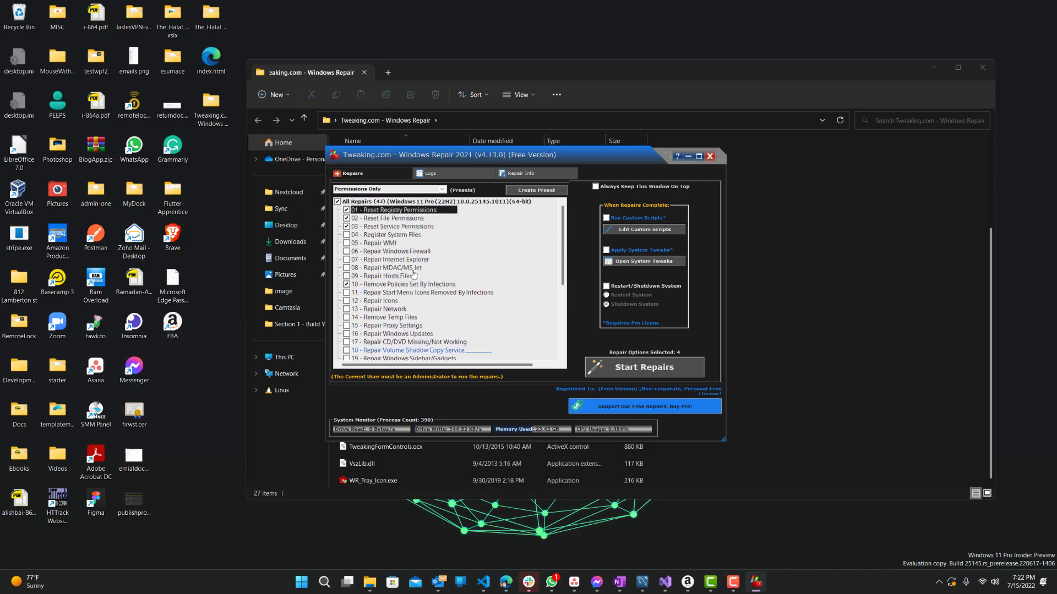
mouse_move(542, 268)
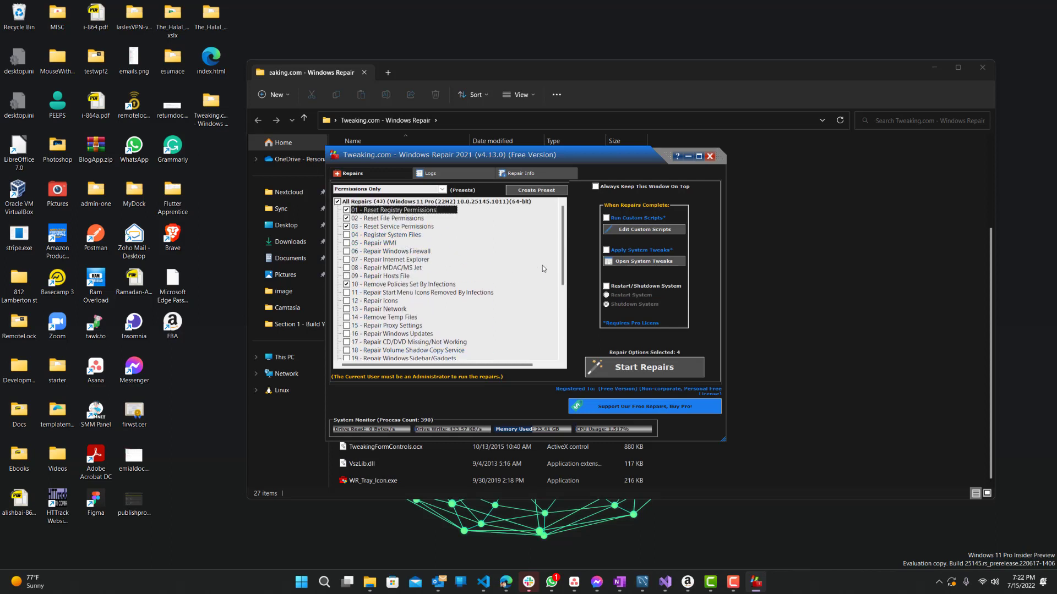
mouse_move(370, 283)
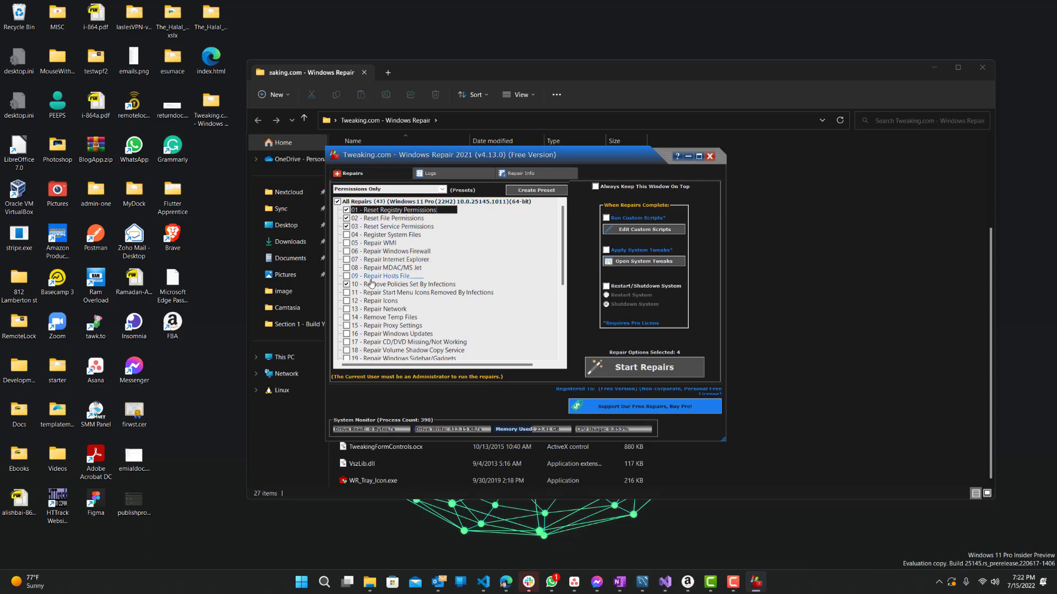
mouse_move(600, 343)
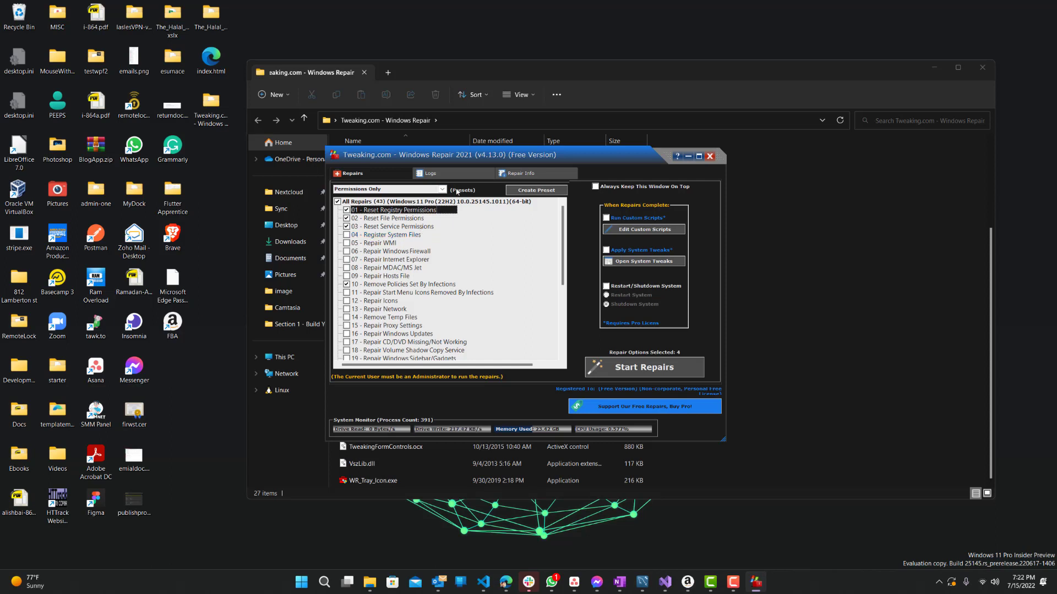
mouse_move(488, 193)
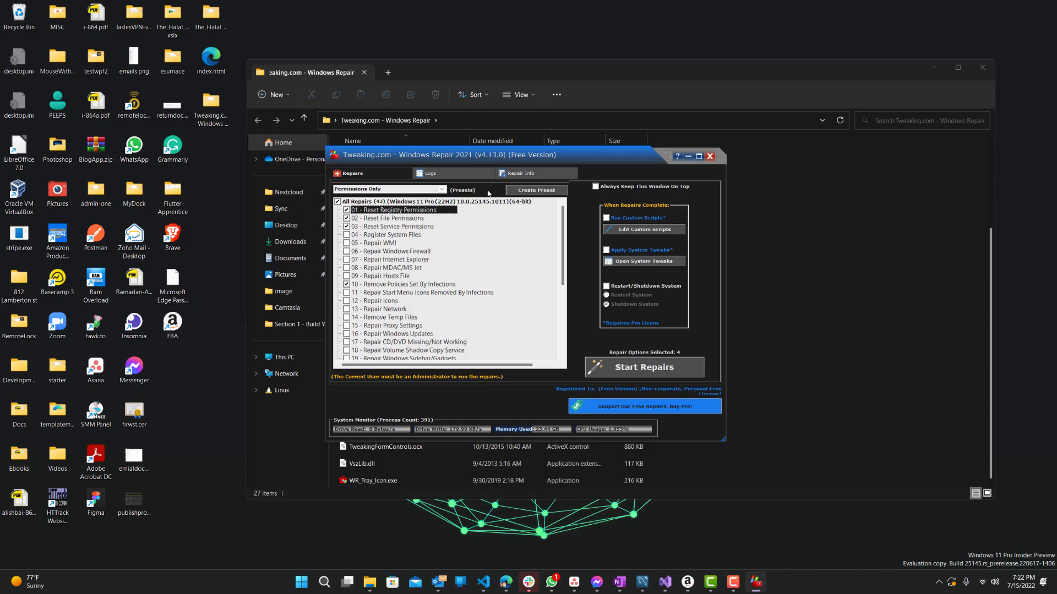
mouse_move(385, 156)
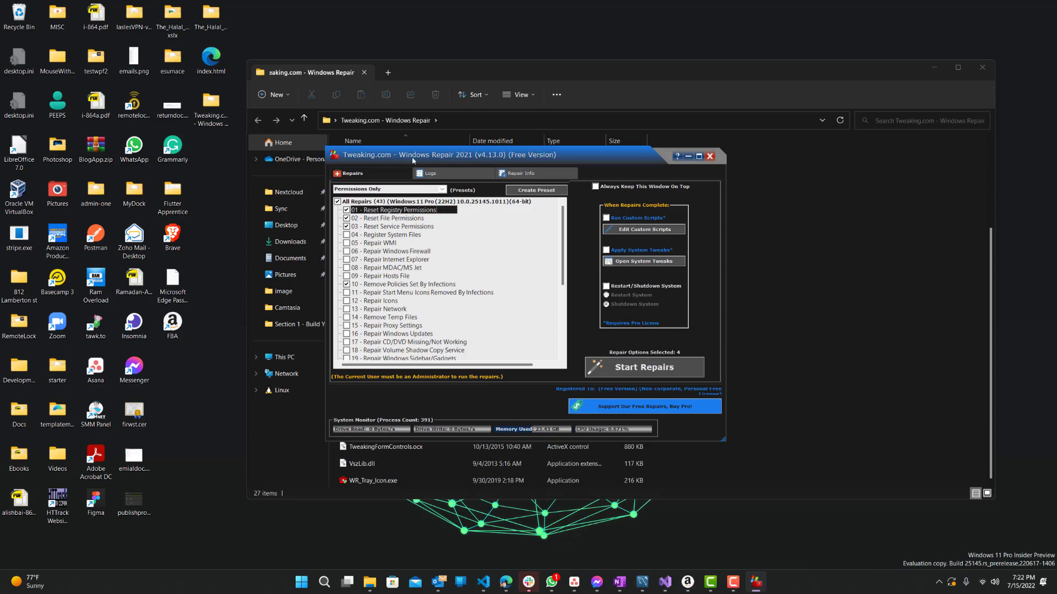
mouse_move(503, 156)
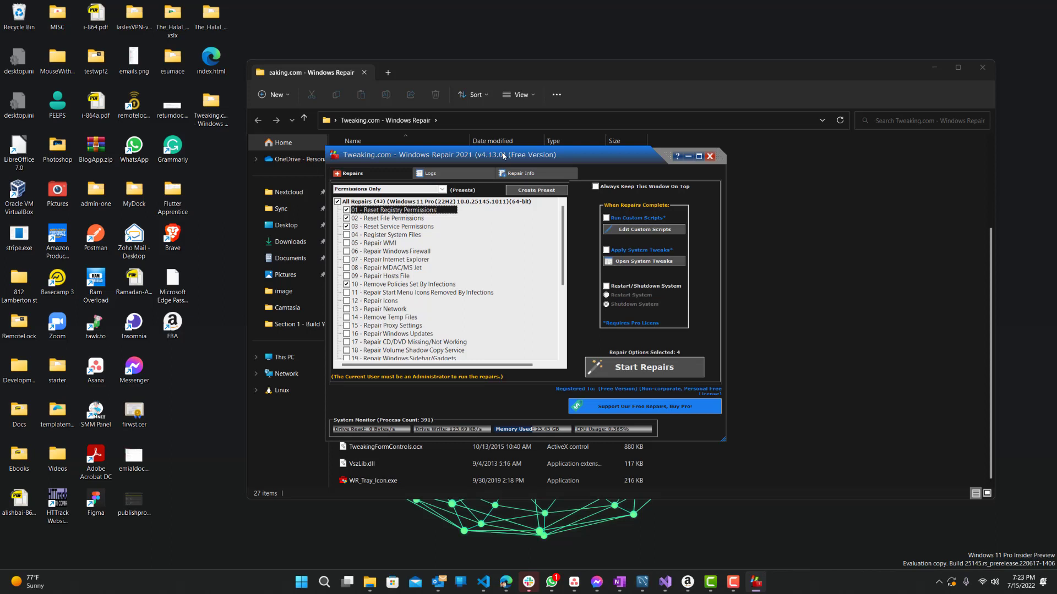
mouse_move(708, 204)
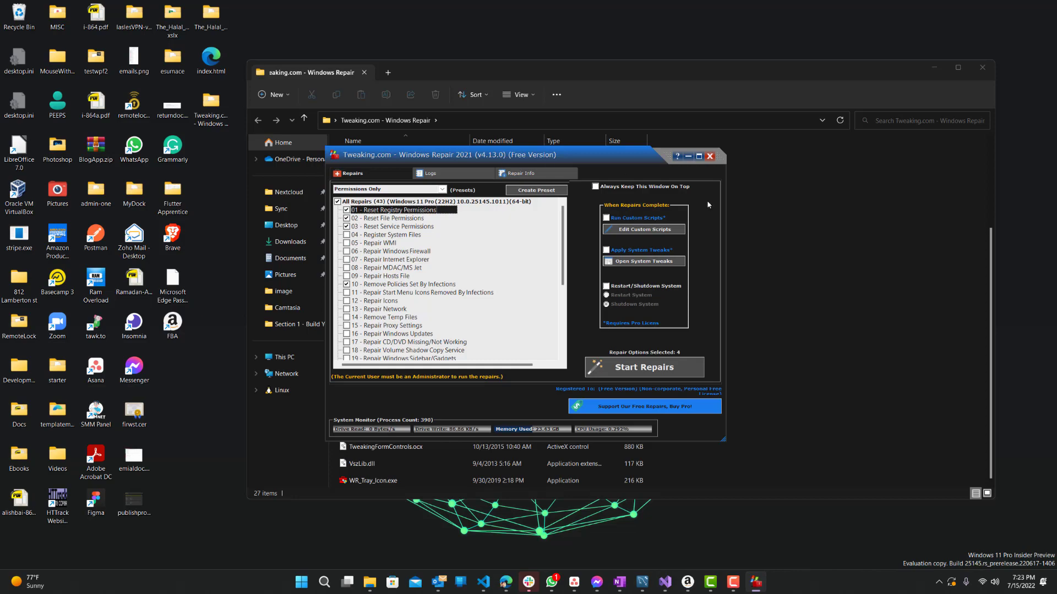